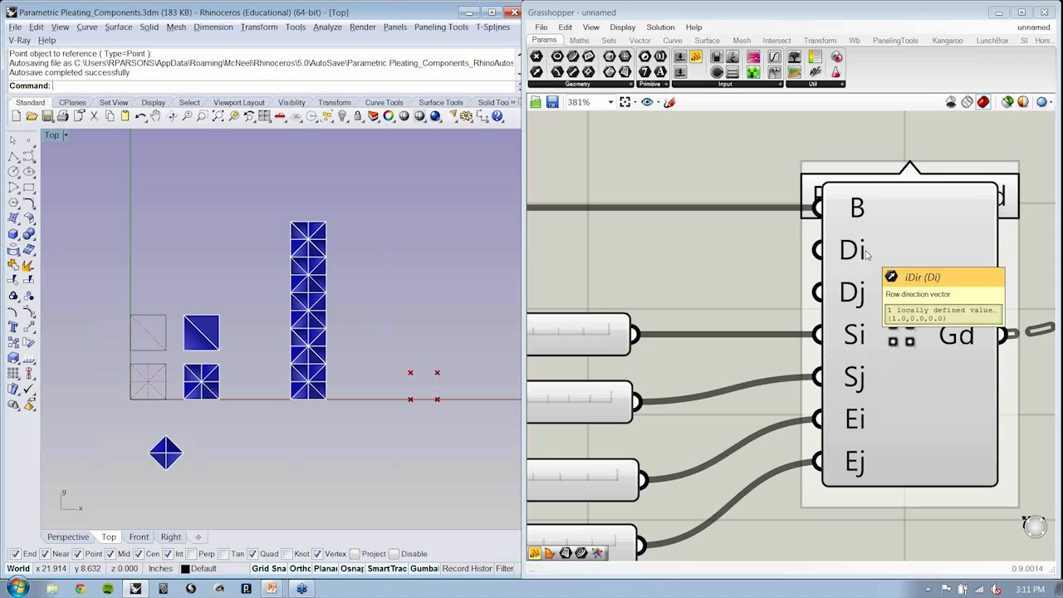
{"action": "mouse_move", "coordinate": [754, 261]}
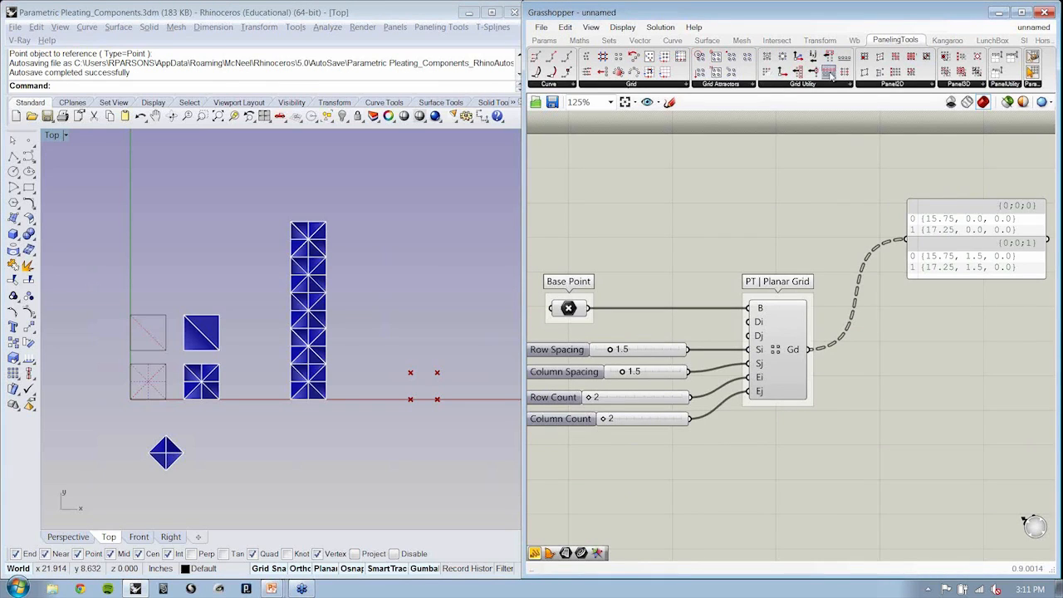
Step: Show the PanelingTools component tab to find the Bake Grid component
{"action": "left_click", "coordinate": [1033, 79]}
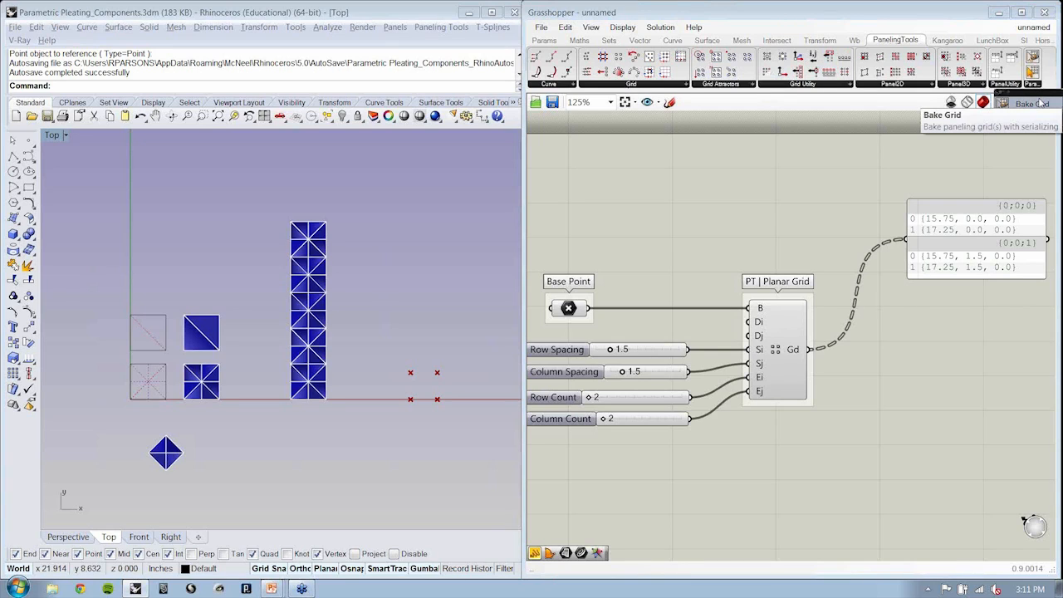
Step: Place a PanelingTools Bake Grid component on the canvas beside the planar grid
{"action": "left_click", "coordinate": [1031, 103]}
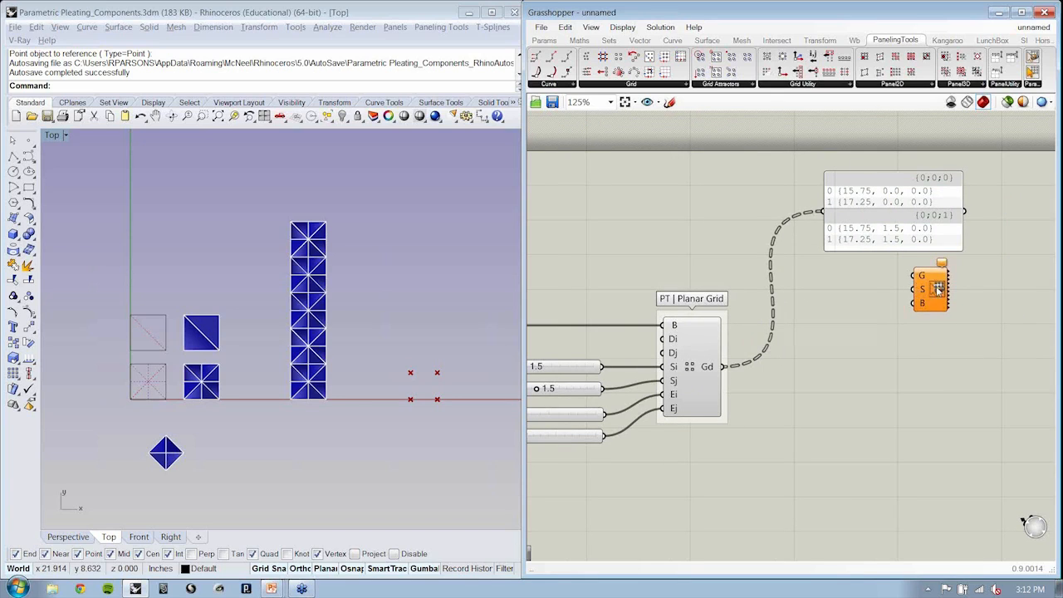
{"action": "mouse_move", "coordinate": [930, 288]}
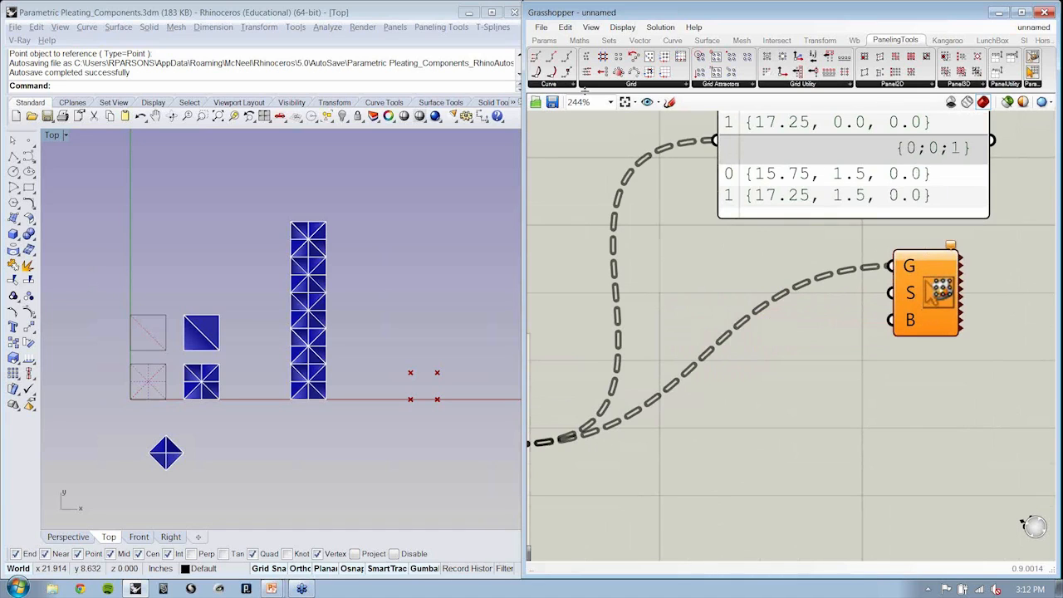
Step: Add a panel reading 'myGrid' and wire it into Bake Grid's S input
{"action": "left_click", "coordinate": [543, 40]}
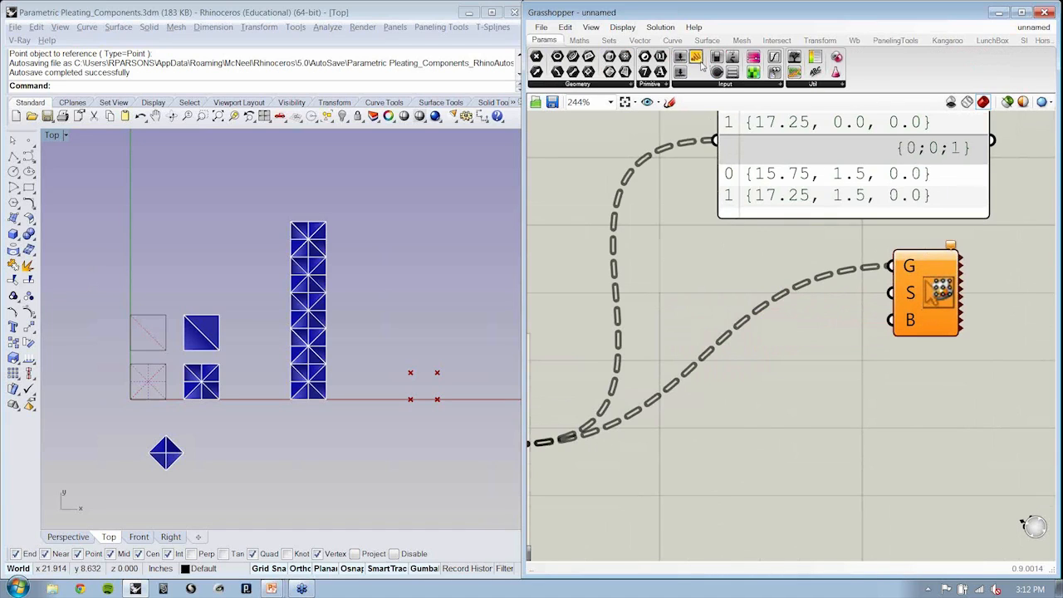
{"action": "type", "text": "m"}
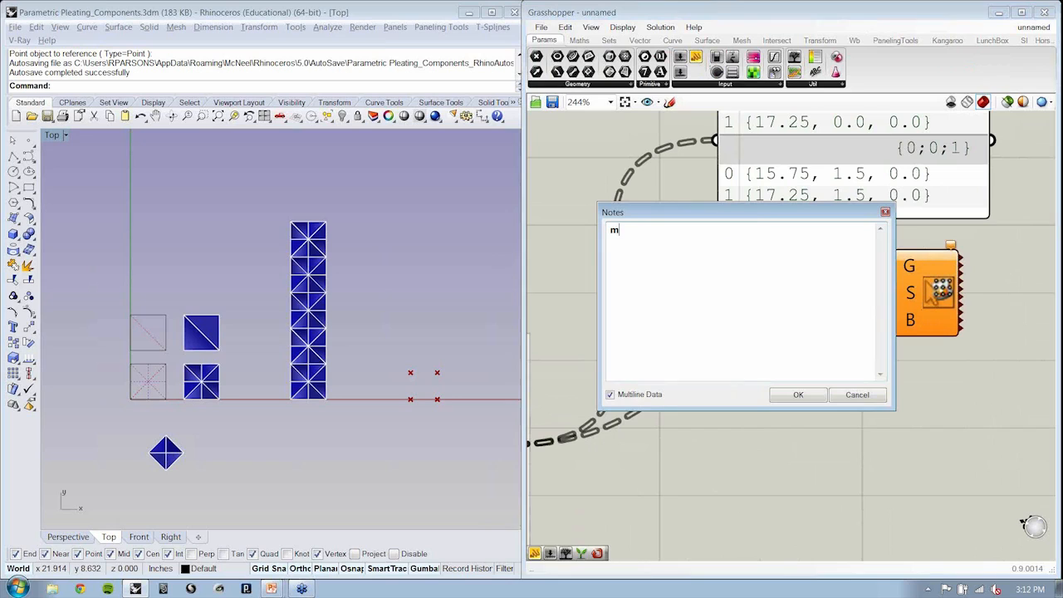
{"action": "type", "text": "yGrid"}
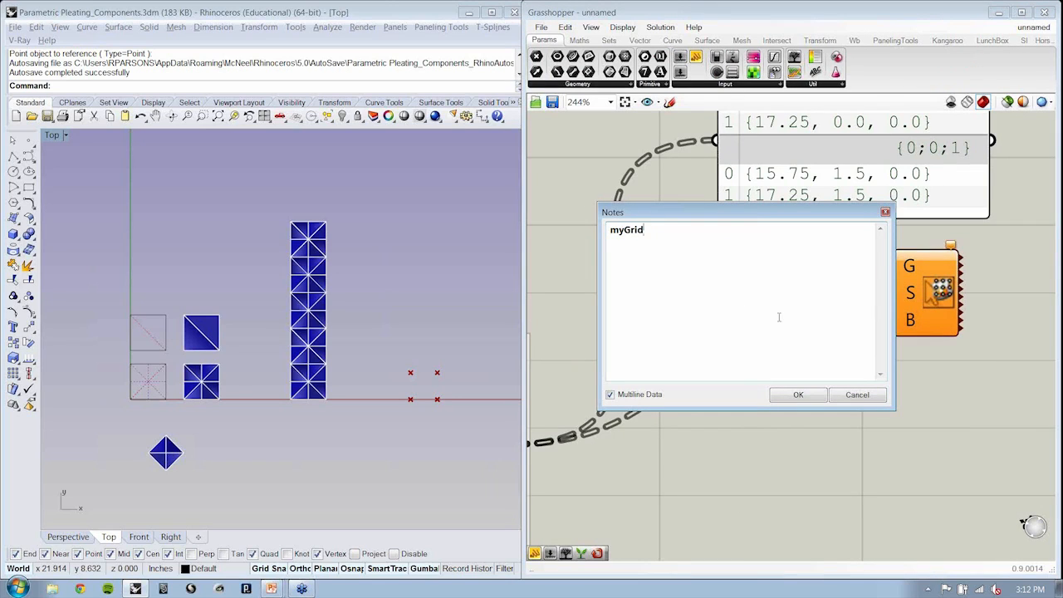
{"action": "left_click", "coordinate": [797, 394]}
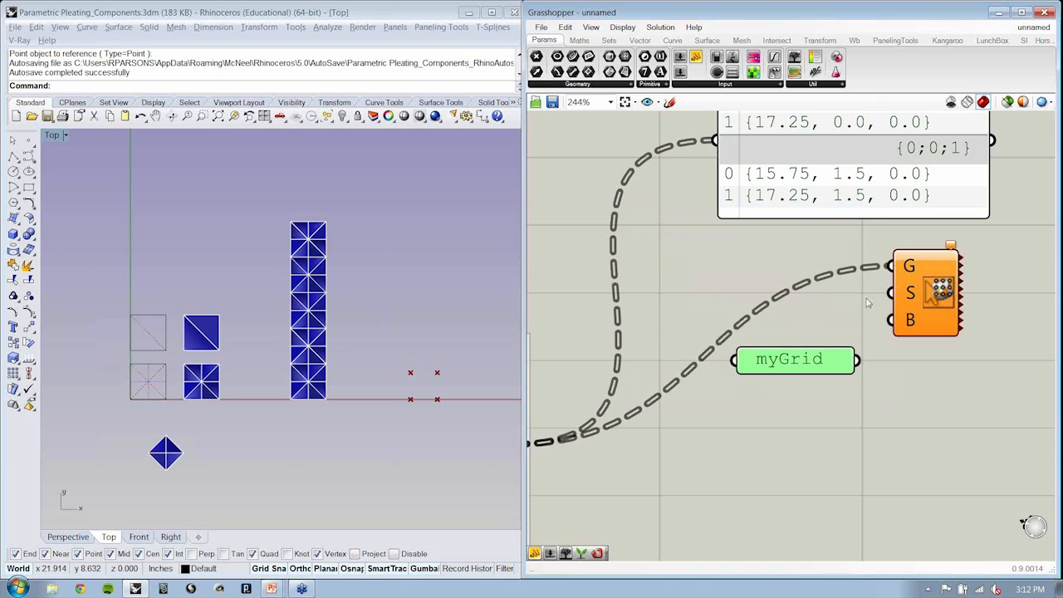
{"action": "left_click_drag", "start_coordinate": [794, 360], "coordinate": [806, 307]}
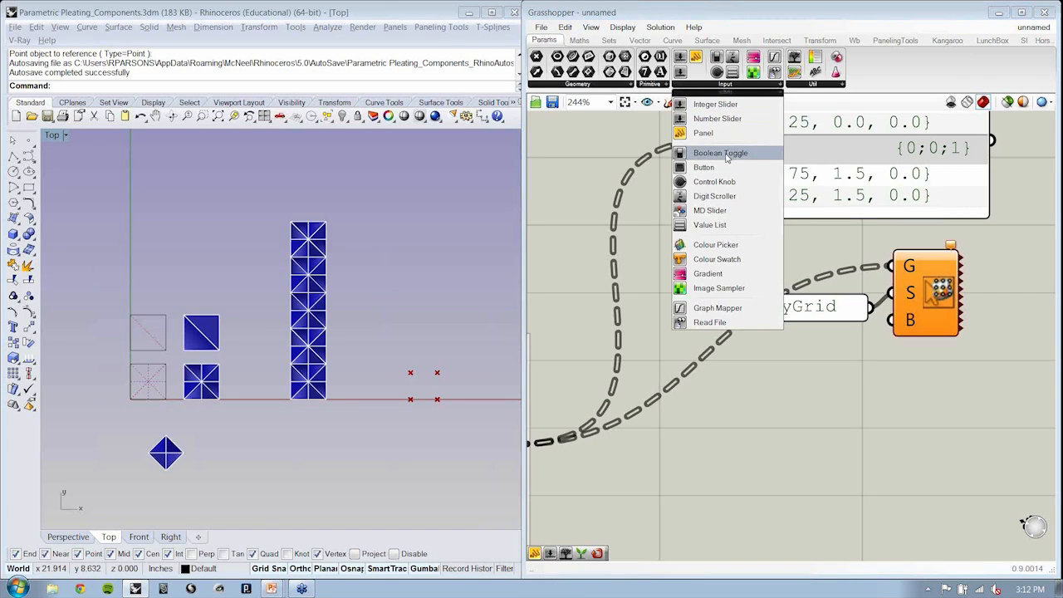
Step: Place a Boolean Toggle set to False beside the Bake Grid component
{"action": "left_click", "coordinate": [719, 153]}
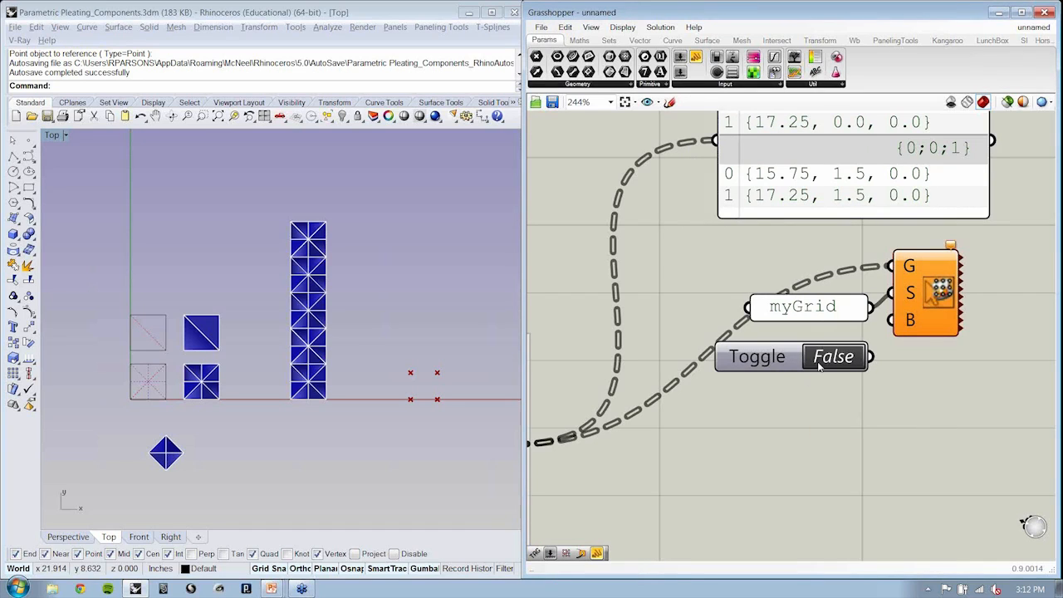
{"action": "mouse_move", "coordinate": [894, 327]}
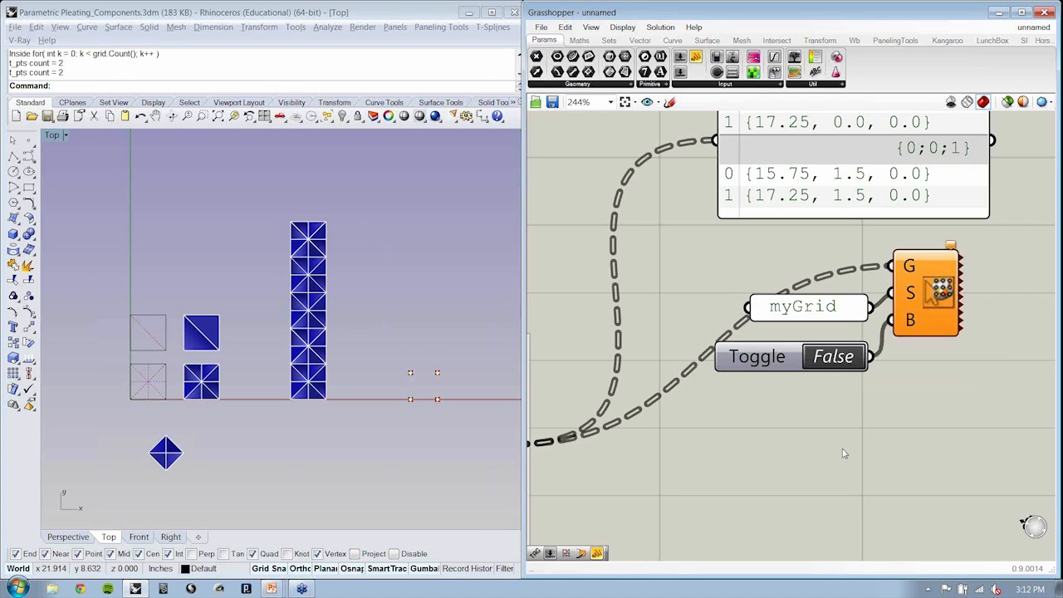
{"action": "mouse_move", "coordinate": [446, 421]}
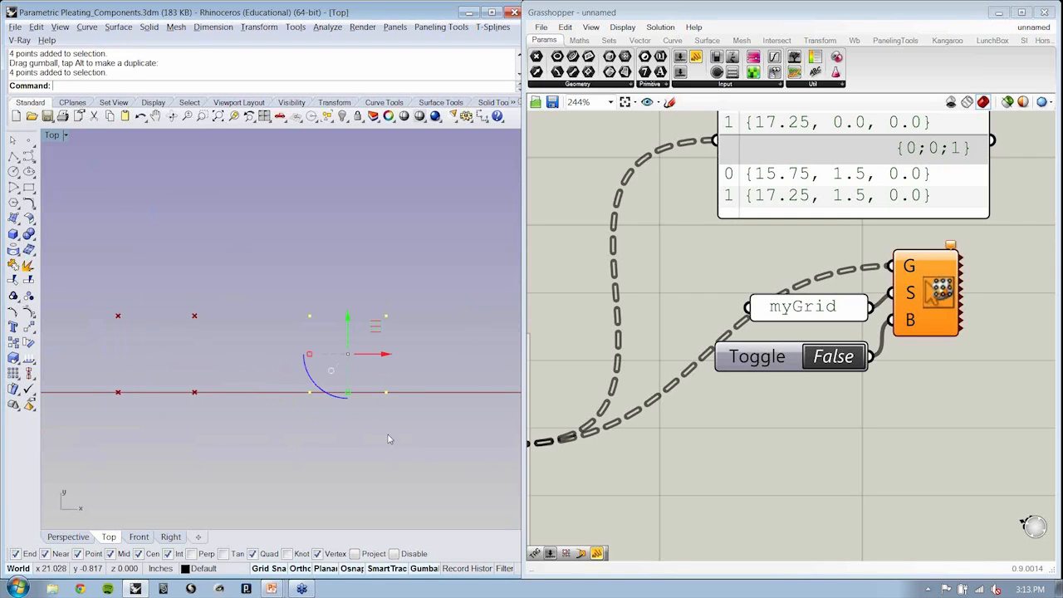
{"action": "mouse_move", "coordinate": [303, 326]}
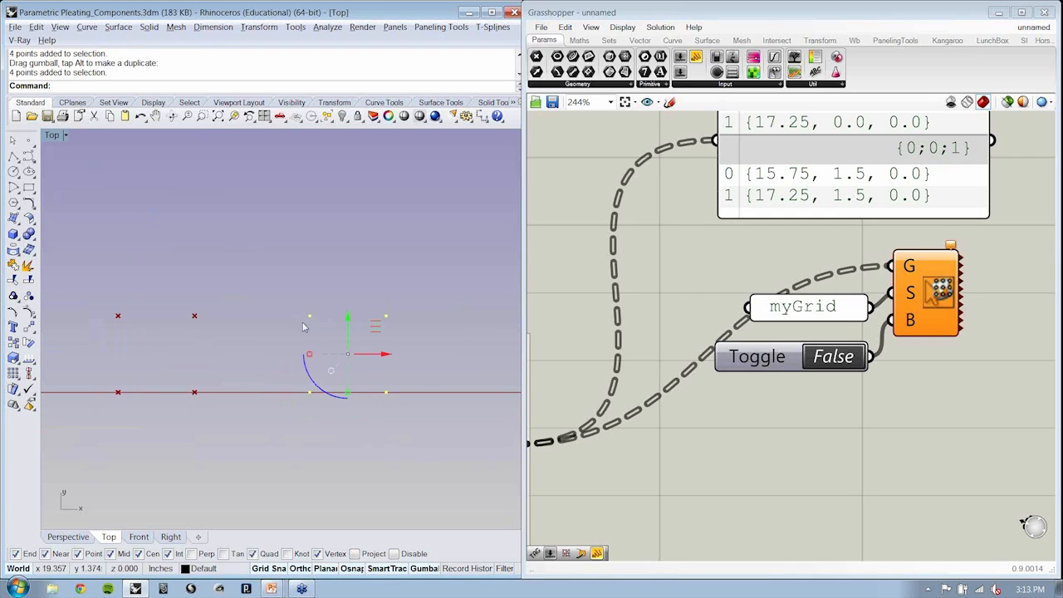
{"action": "mouse_move", "coordinate": [290, 273]}
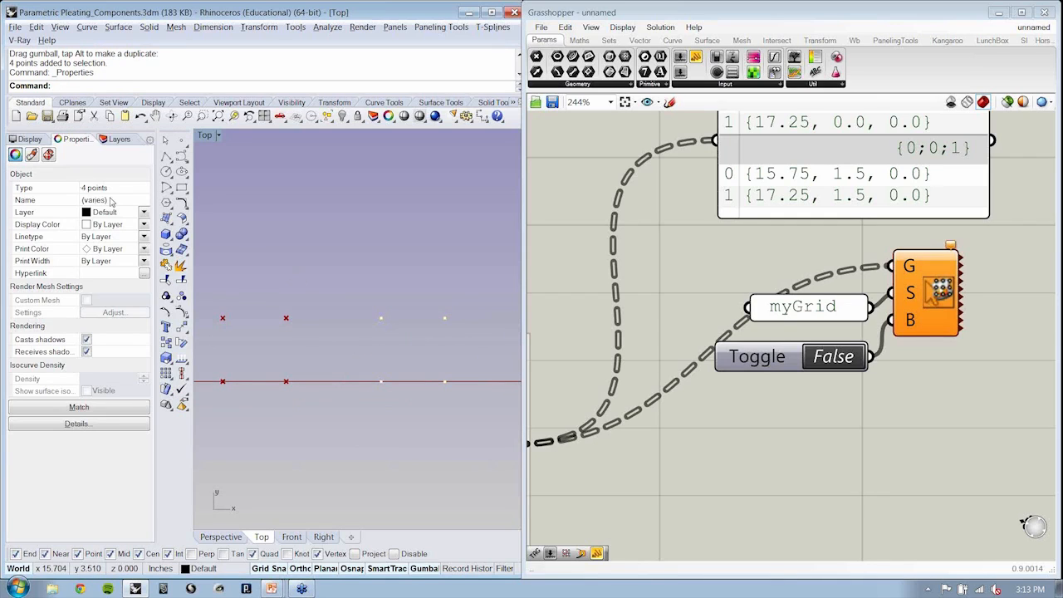
Step: Check the baked points' Type and Name in the Rhinoceros Properties panel
{"action": "left_click", "coordinate": [31, 155]}
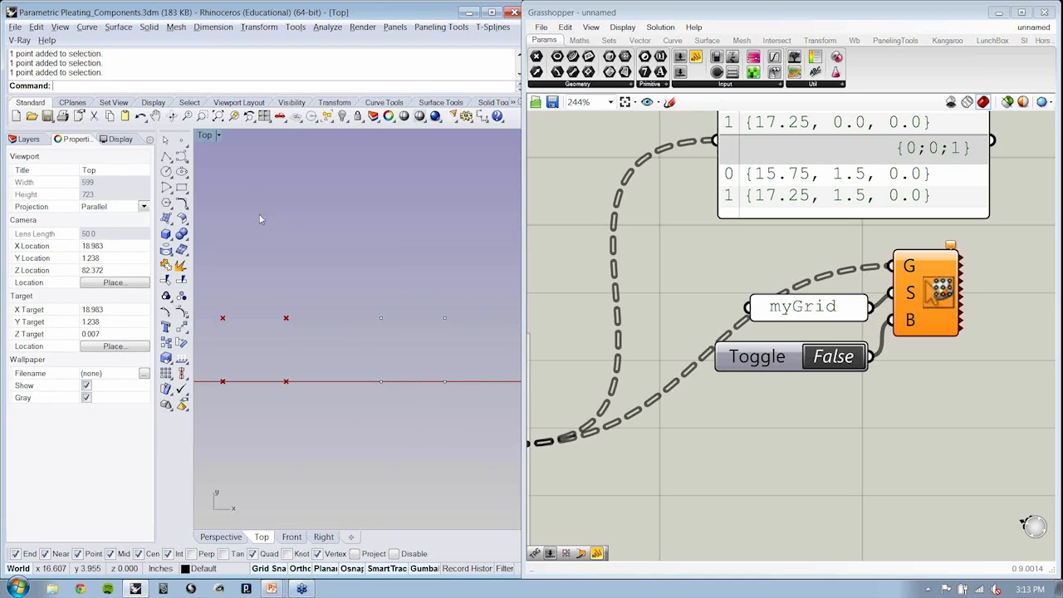
{"action": "left_click", "coordinate": [28, 138]}
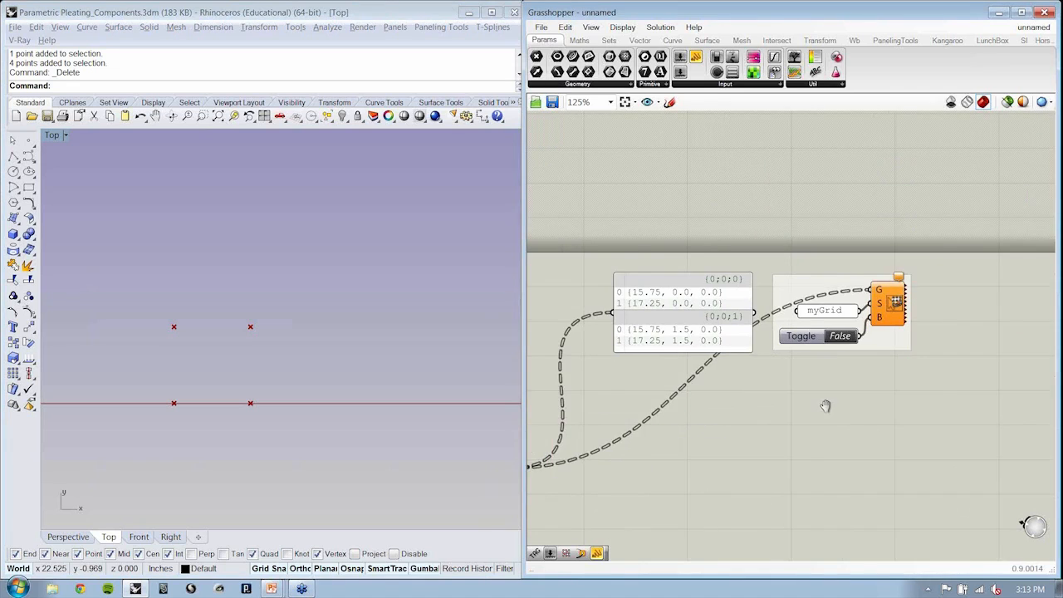
Step: Bring up the canvas context menu to group the bake components
{"action": "right_click", "coordinate": [888, 300]}
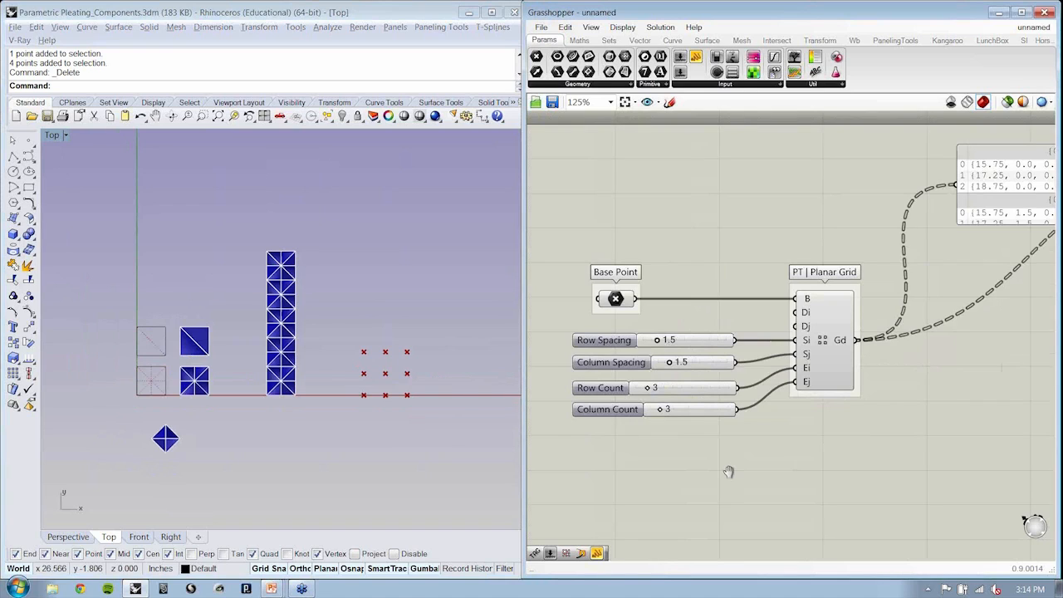
Step: Save As into the Post folder, appending _W to make '1-3A_PT-Planar Grid_W'
{"action": "left_click", "coordinate": [541, 27]}
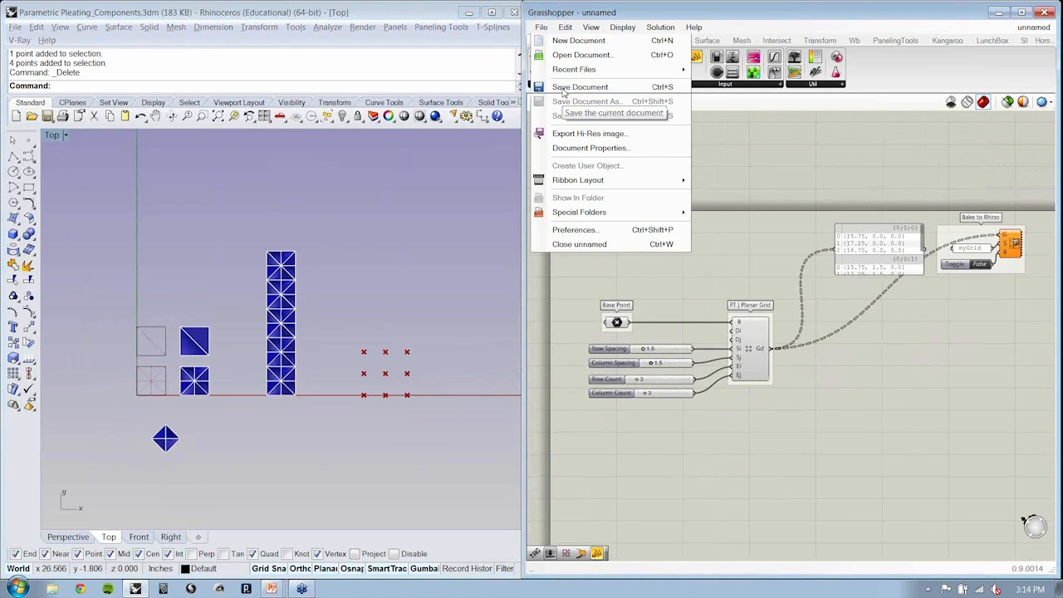
{"action": "left_click", "coordinate": [580, 87]}
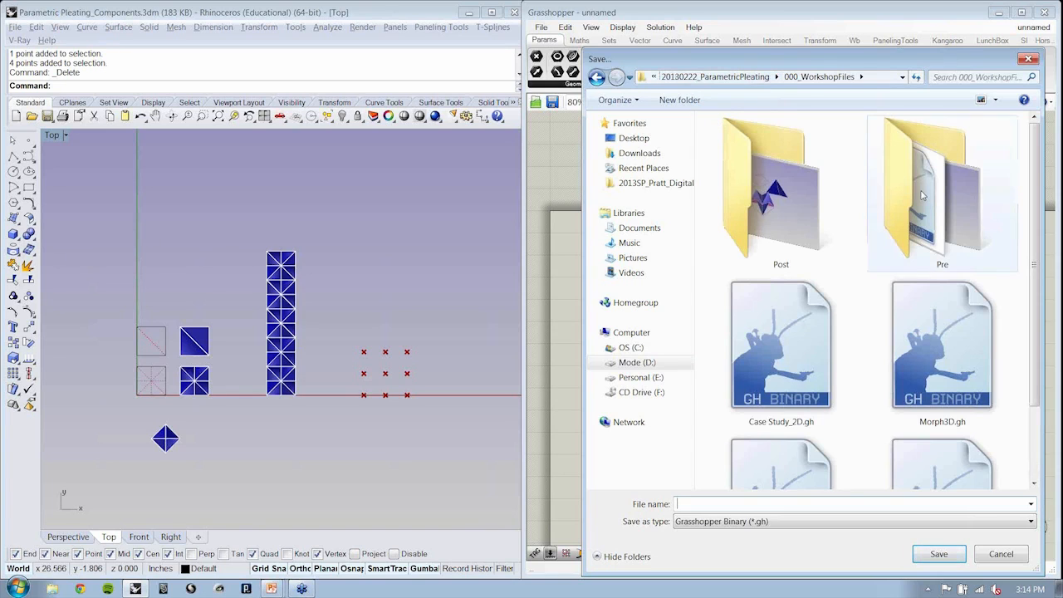
{"action": "double_click", "coordinate": [941, 191]}
{"action": "type", "text": "1-3A_PT-Planar Grid"}
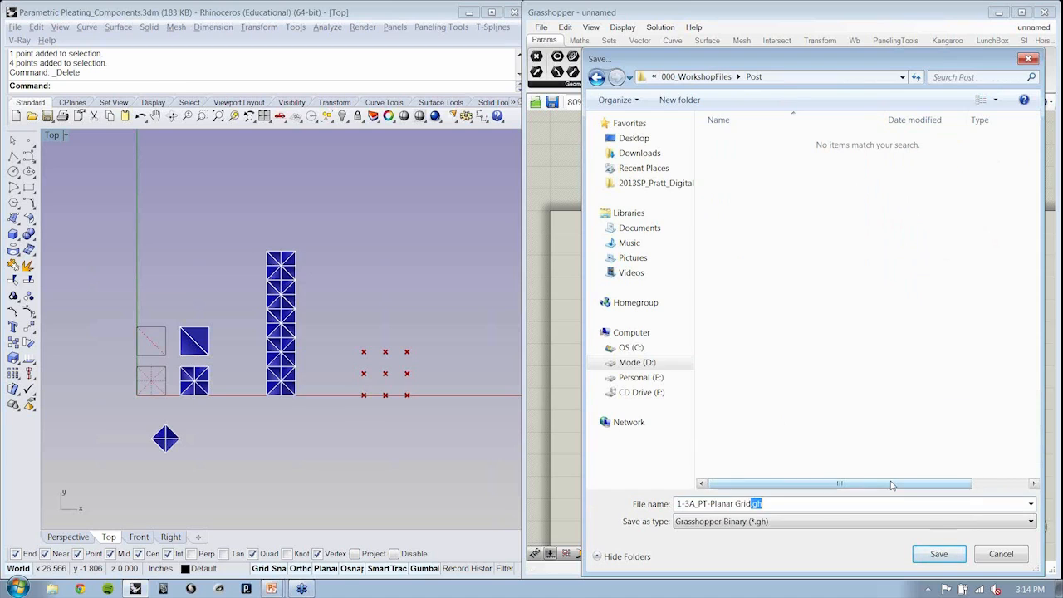
{"action": "type", "text": "_W"}
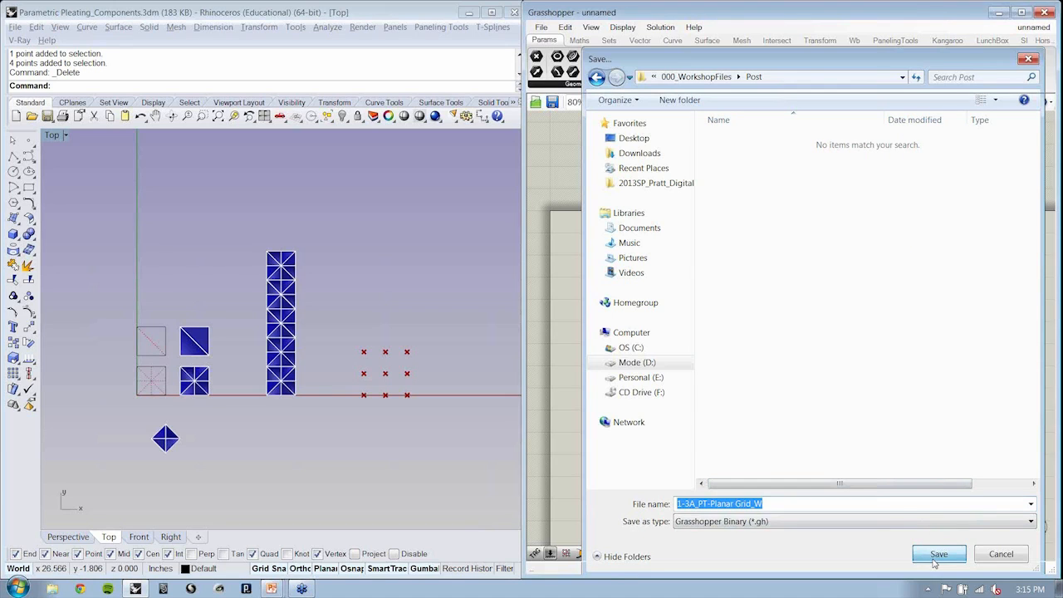
{"action": "left_click", "coordinate": [937, 553]}
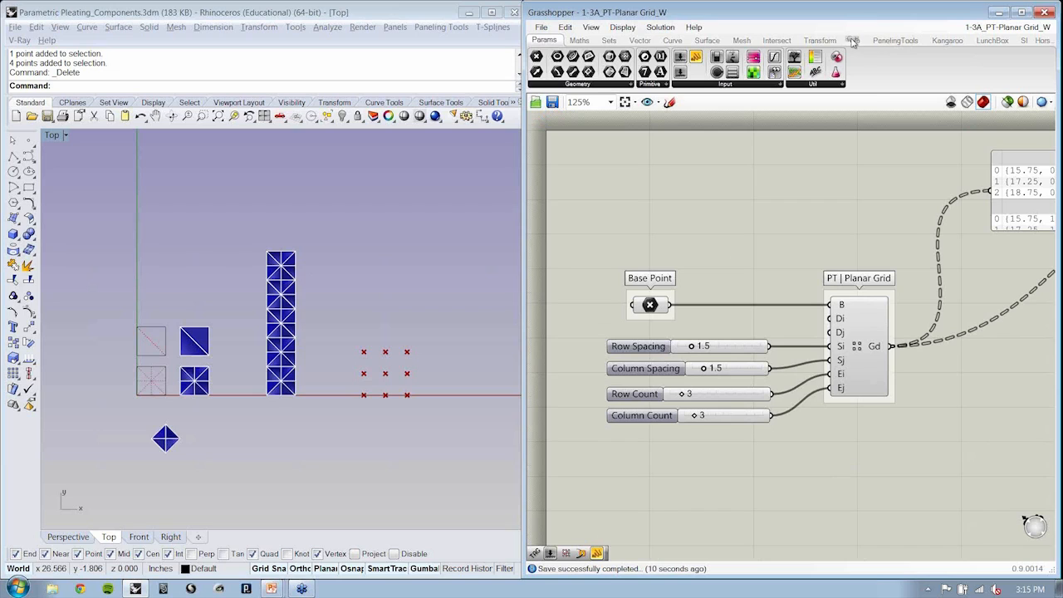
Step: Add a PanelingTools Polar Grid component and select its Base Point parameter
{"action": "left_click", "coordinate": [895, 40]}
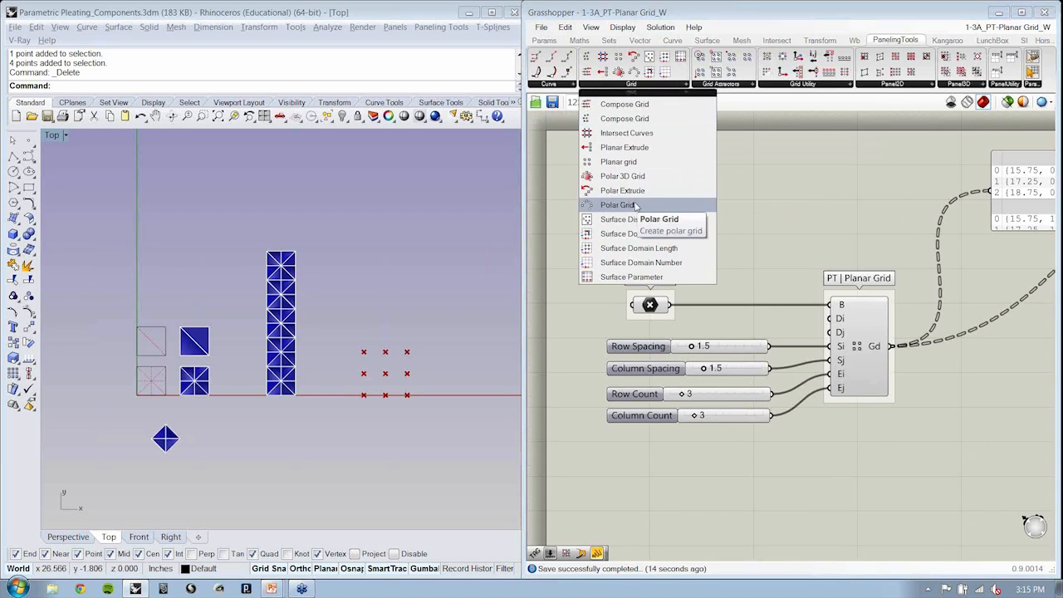
{"action": "left_click", "coordinate": [617, 205]}
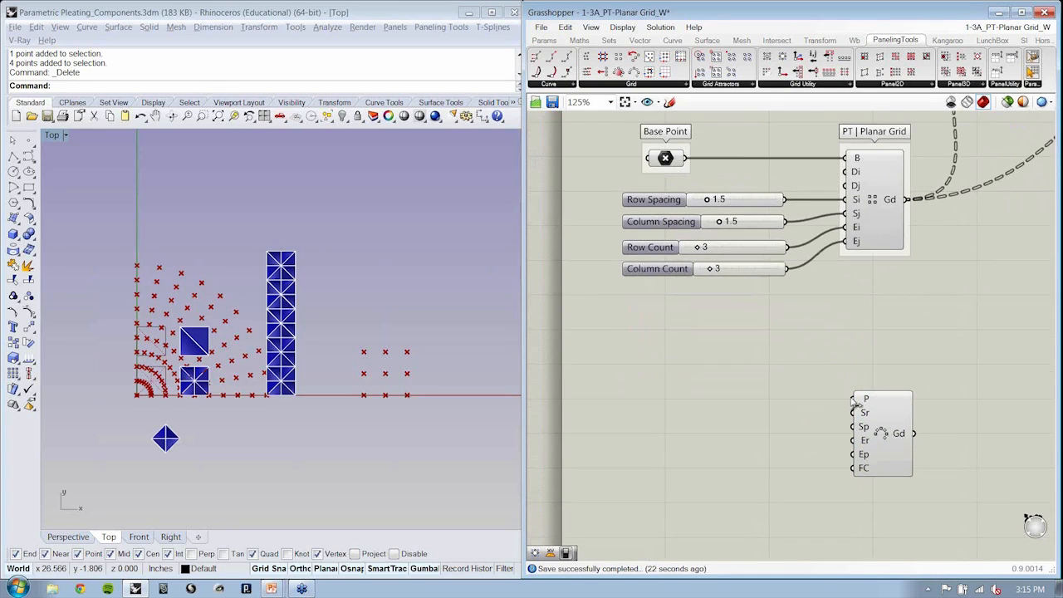
{"action": "left_click", "coordinate": [665, 158]}
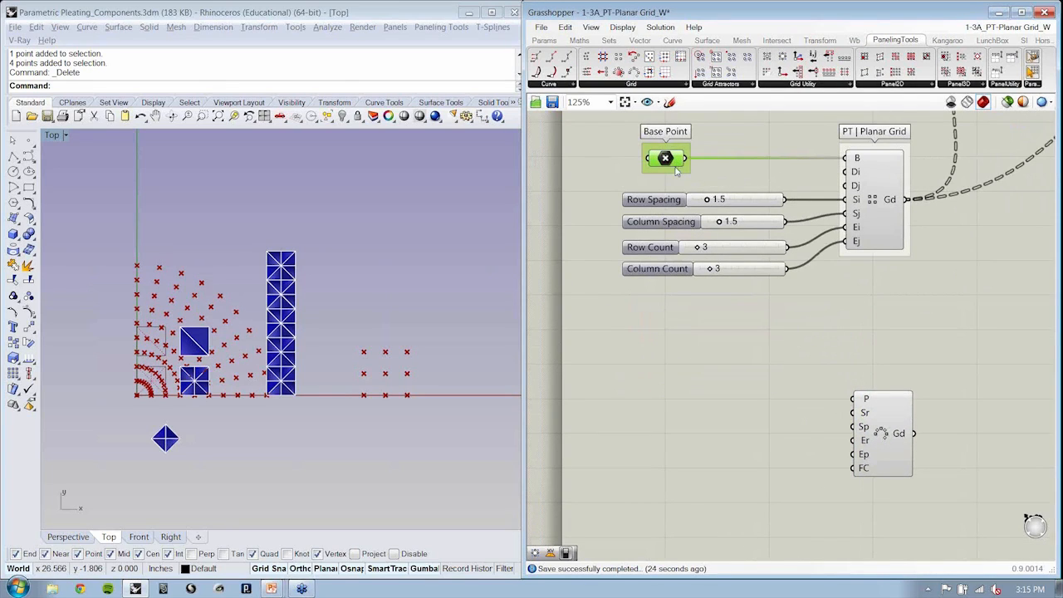
{"action": "mouse_move", "coordinate": [462, 272]}
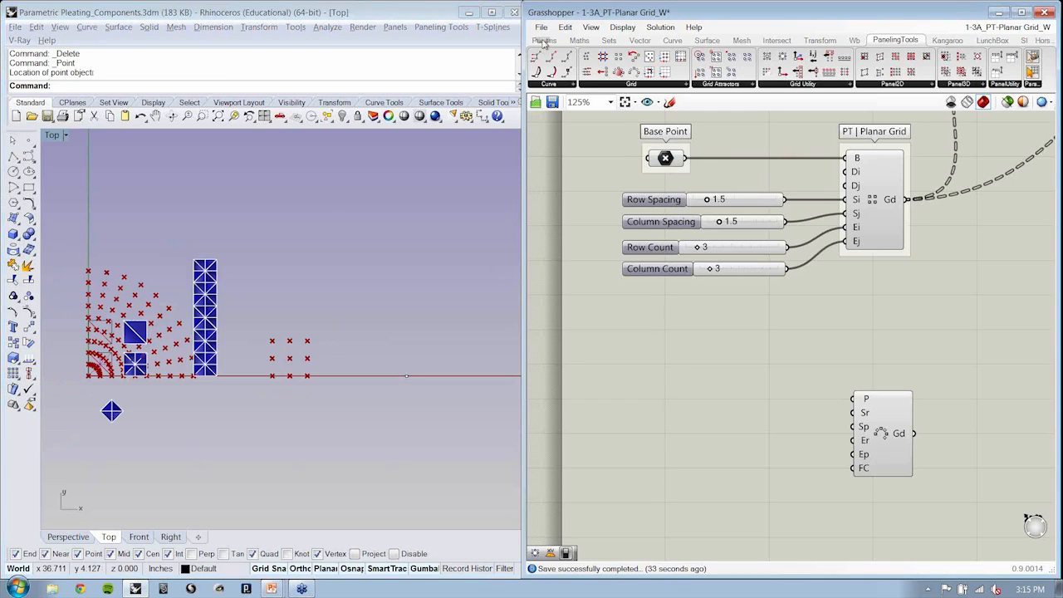
Step: Place a point parameter and wire it into the polar array's P input
{"action": "left_click", "coordinate": [543, 40]}
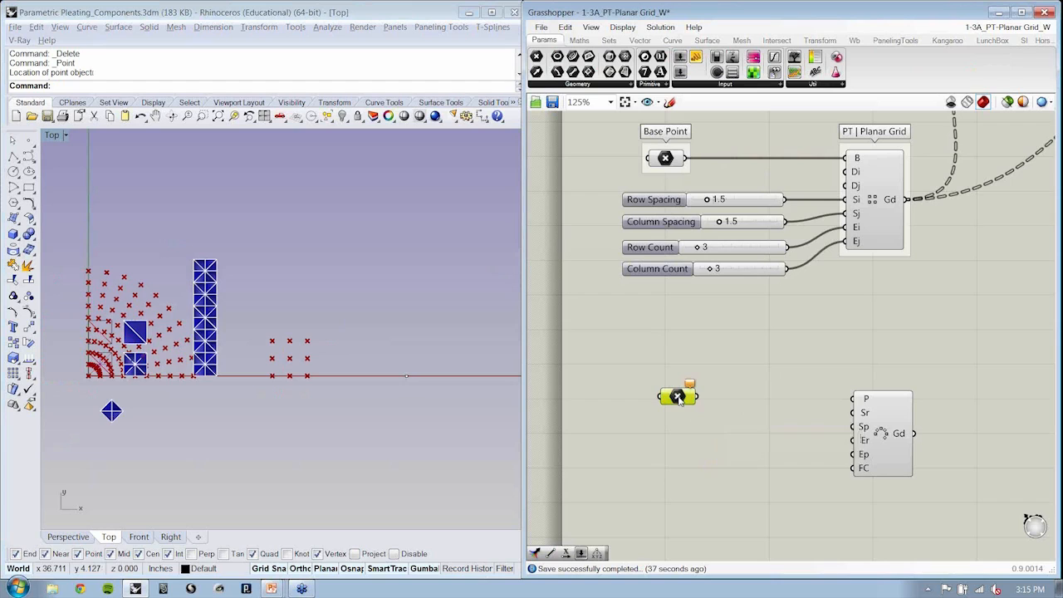
{"action": "left_click", "coordinate": [677, 396]}
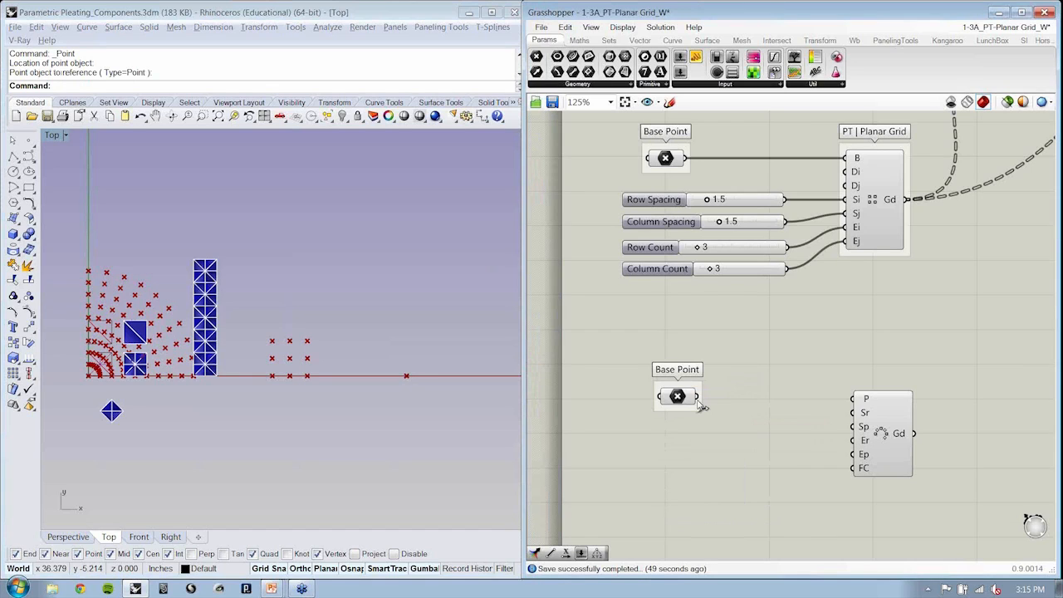
{"action": "left_click_drag", "start_coordinate": [698, 397], "coordinate": [849, 406]}
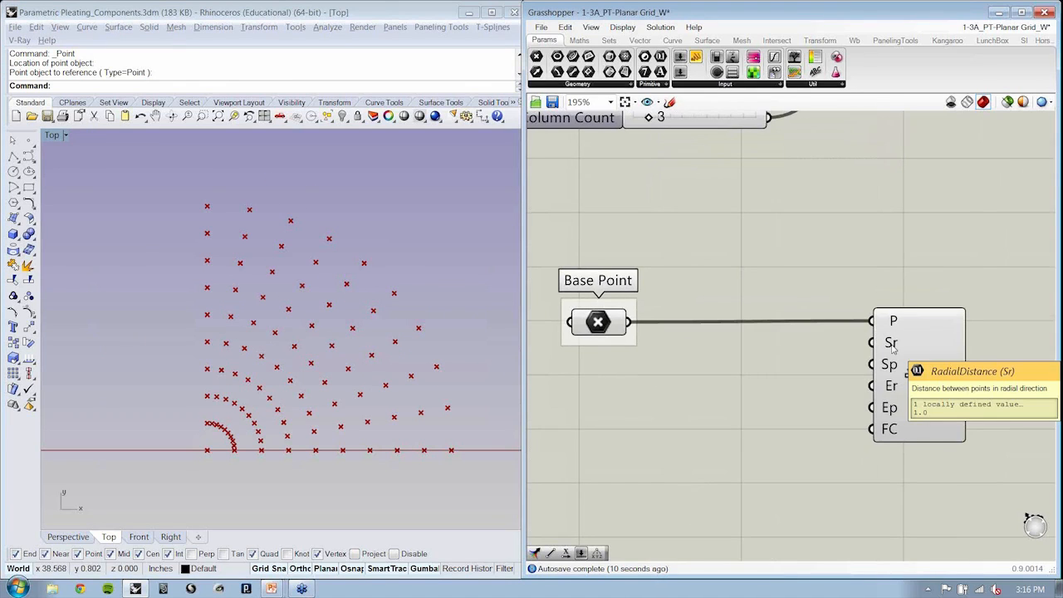
Step: Bring up the copied 1.5 spacing slider's options to rename it Radial Spacing
{"action": "scroll", "scroll_direction": "down", "scroll_amount": 3}
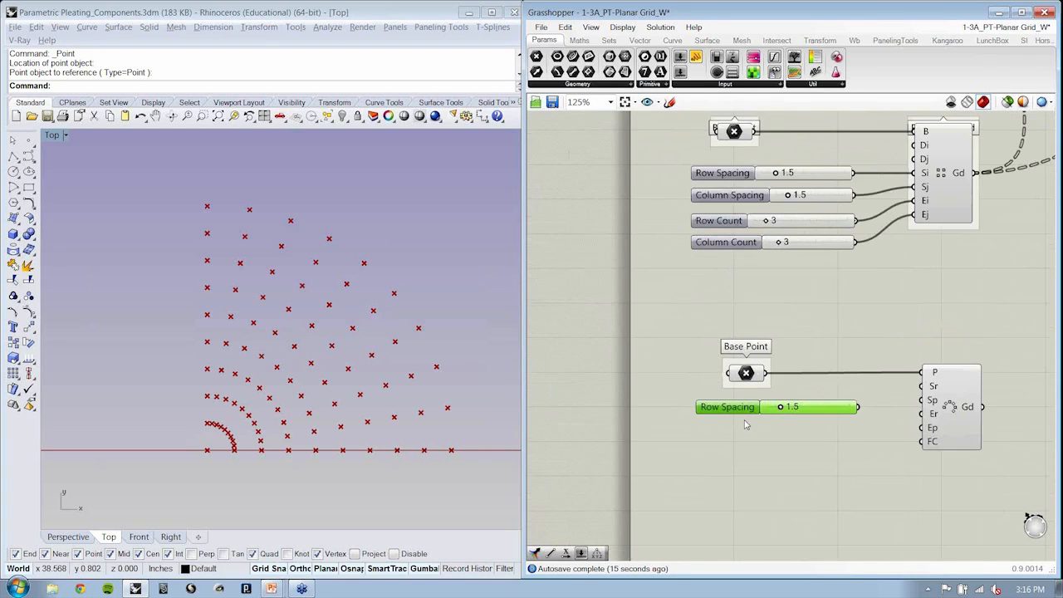
{"action": "right_click", "coordinate": [726, 392]}
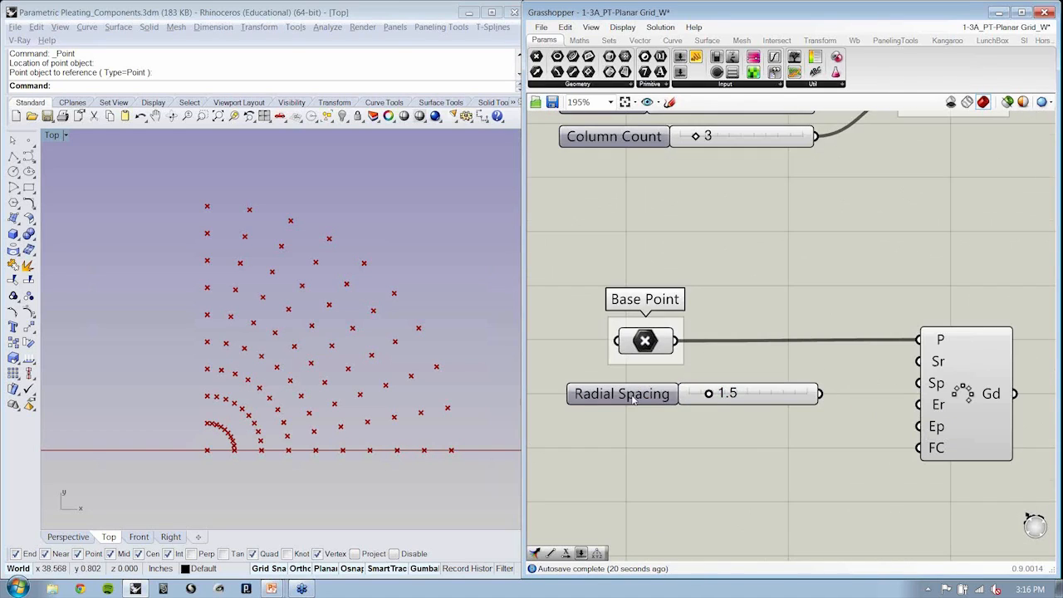
{"action": "mouse_move", "coordinate": [918, 361]}
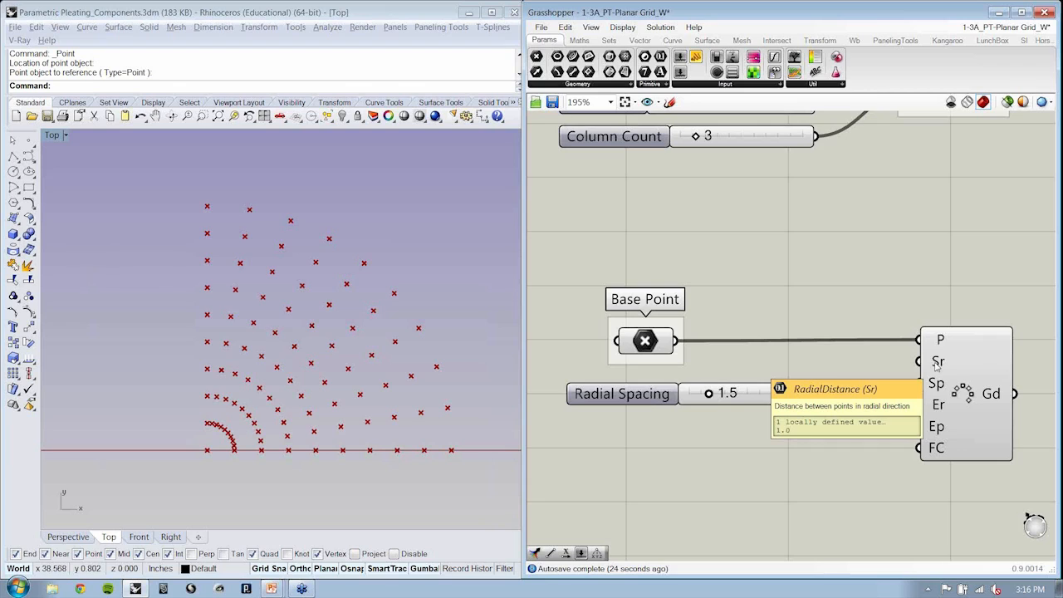
{"action": "mouse_move", "coordinate": [936, 367]}
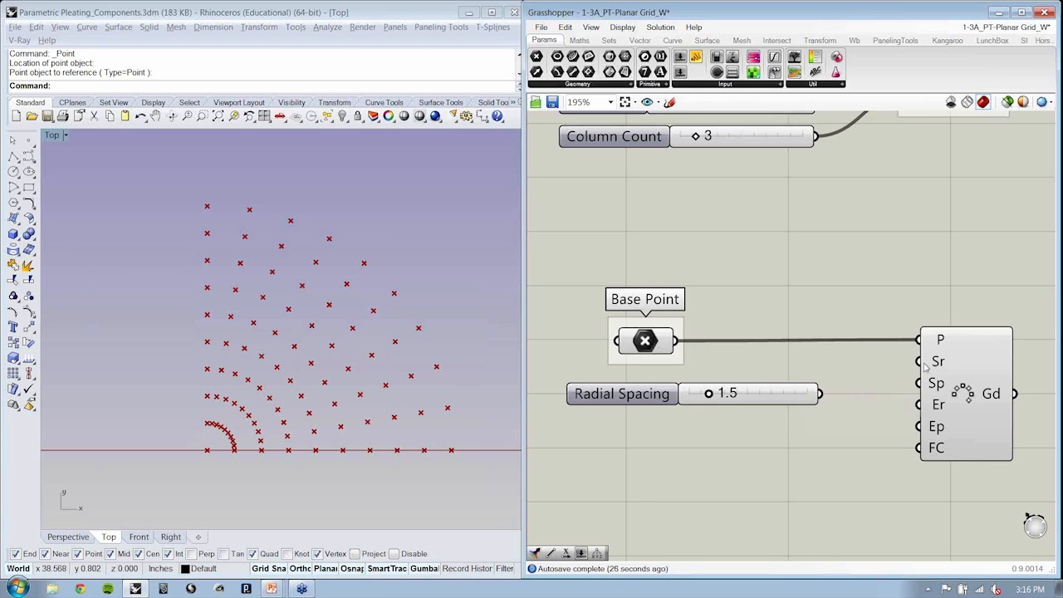
{"action": "mouse_move", "coordinate": [935, 361]}
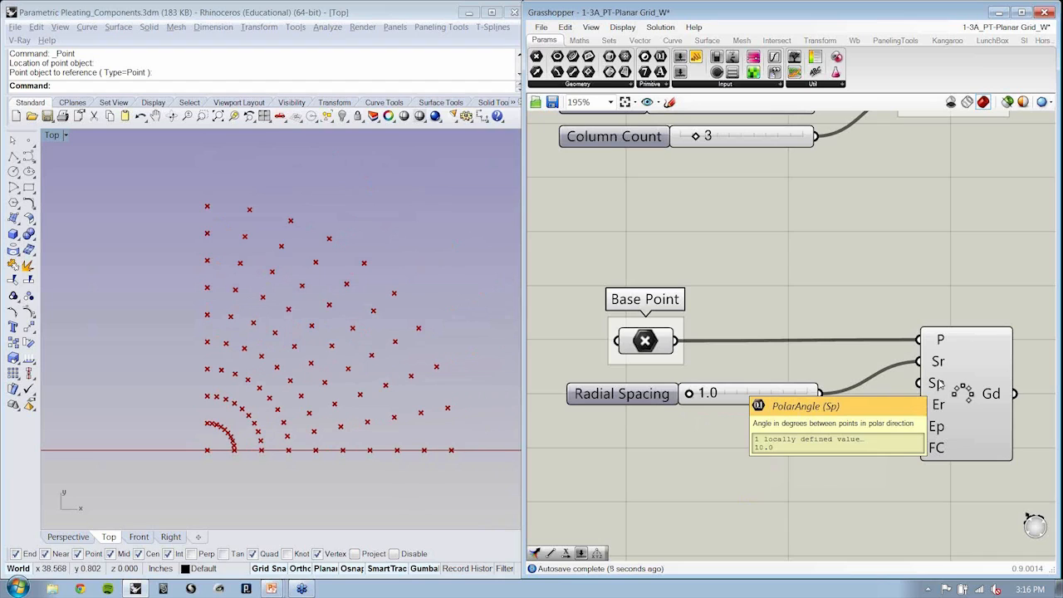
{"action": "mouse_move", "coordinate": [784, 319]}
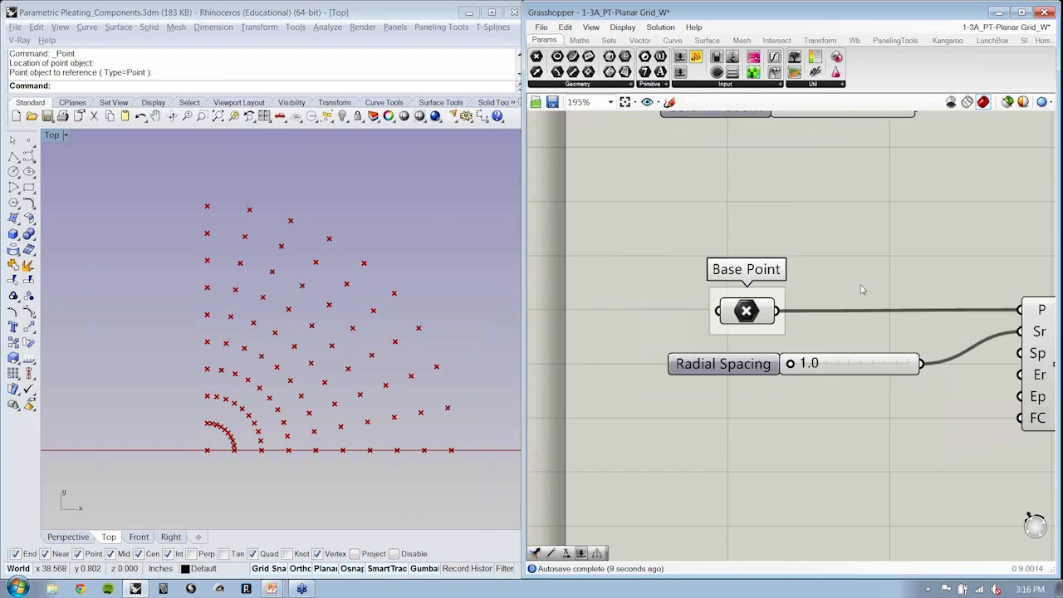
Step: Rename the new slider Polar Angle and set it to 1 digit, range 5–30
{"action": "right_click", "coordinate": [631, 483]}
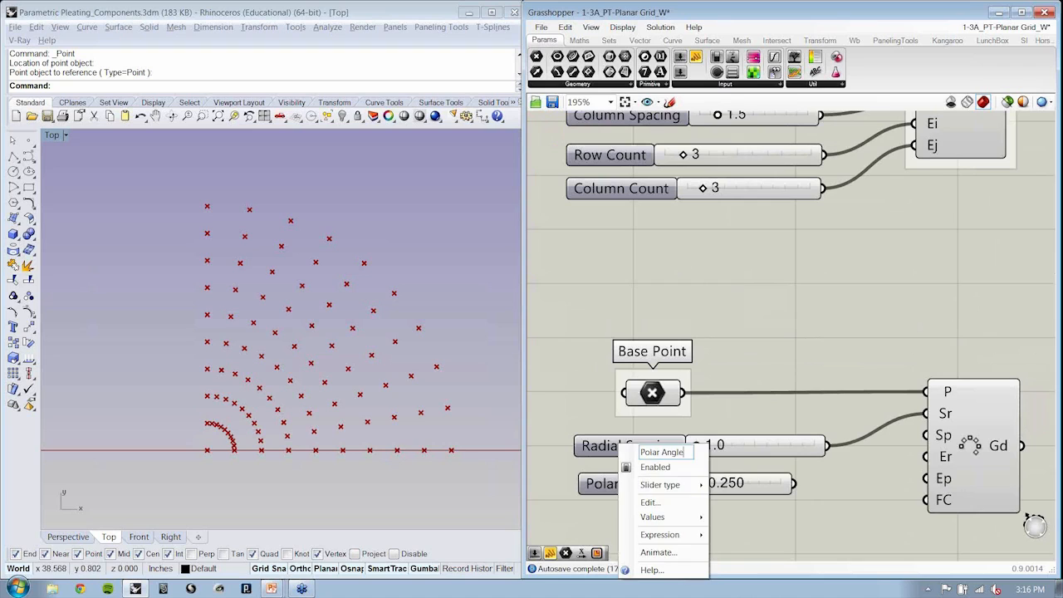
{"action": "left_click", "coordinate": [619, 480]}
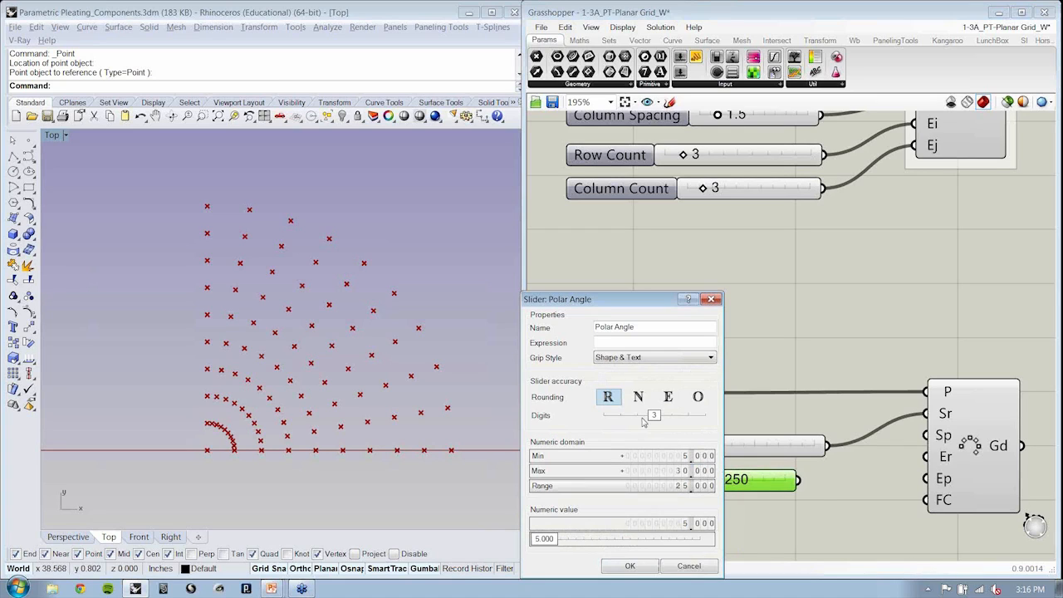
{"action": "left_click_drag", "start_coordinate": [653, 415], "coordinate": [618, 415]}
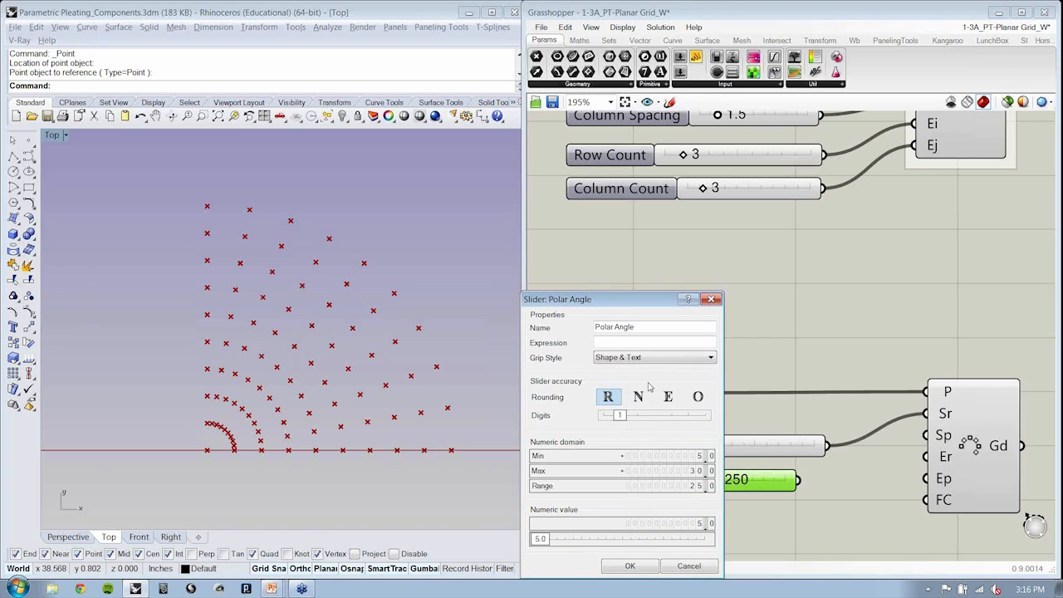
{"action": "left_click", "coordinate": [629, 565]}
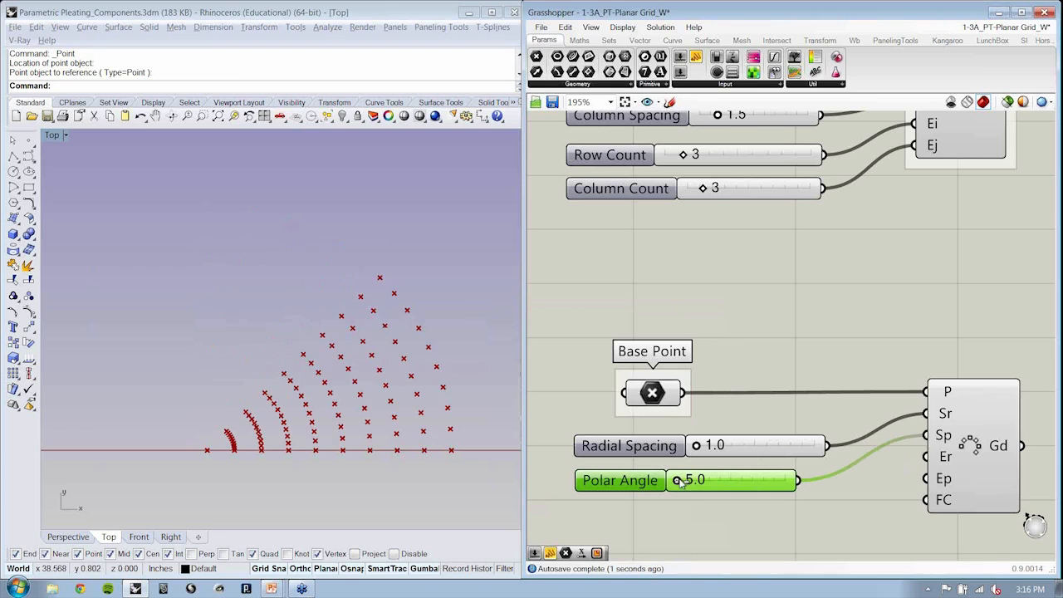
Step: Raise the Polar Angle slider to 20.0 and select the base point in Rhino's Top view
{"action": "left_click_drag", "start_coordinate": [681, 480], "coordinate": [731, 480]}
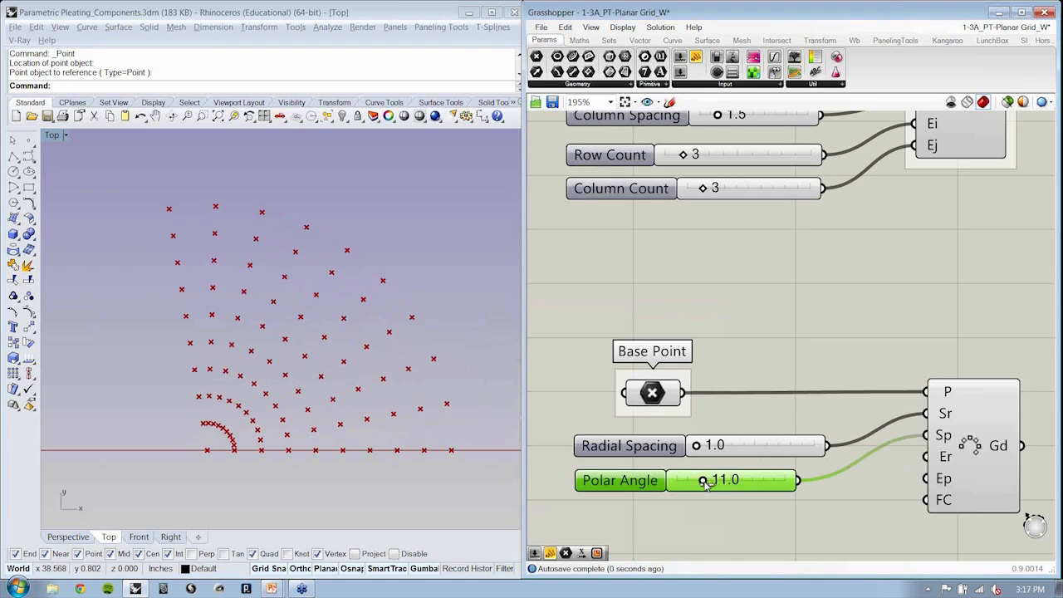
{"action": "left_click_drag", "start_coordinate": [706, 480], "coordinate": [733, 480]}
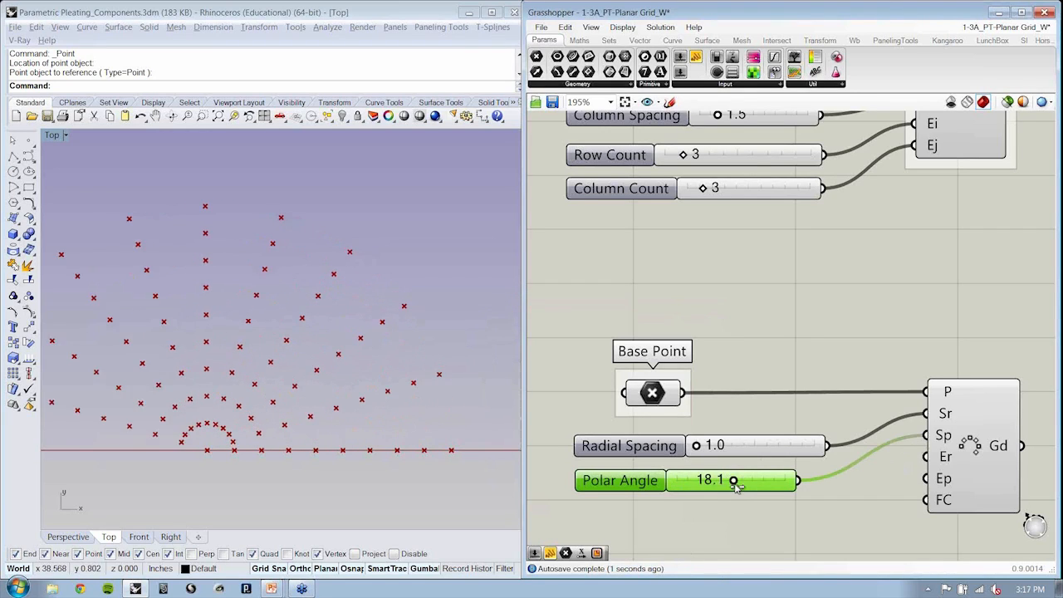
{"action": "left_click_drag", "start_coordinate": [731, 480], "coordinate": [743, 479]}
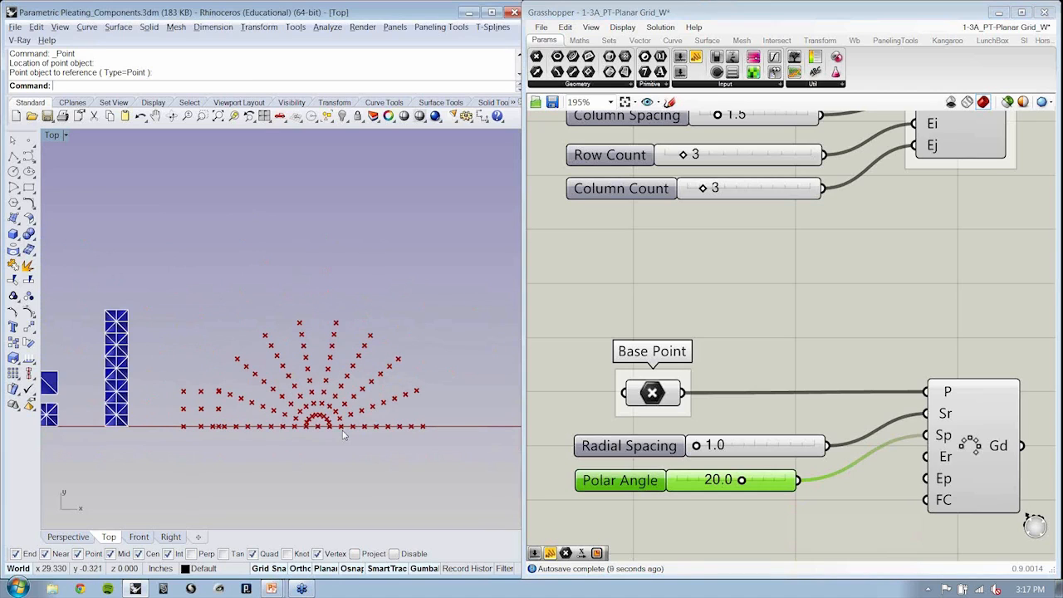
{"action": "left_click", "coordinate": [319, 419]}
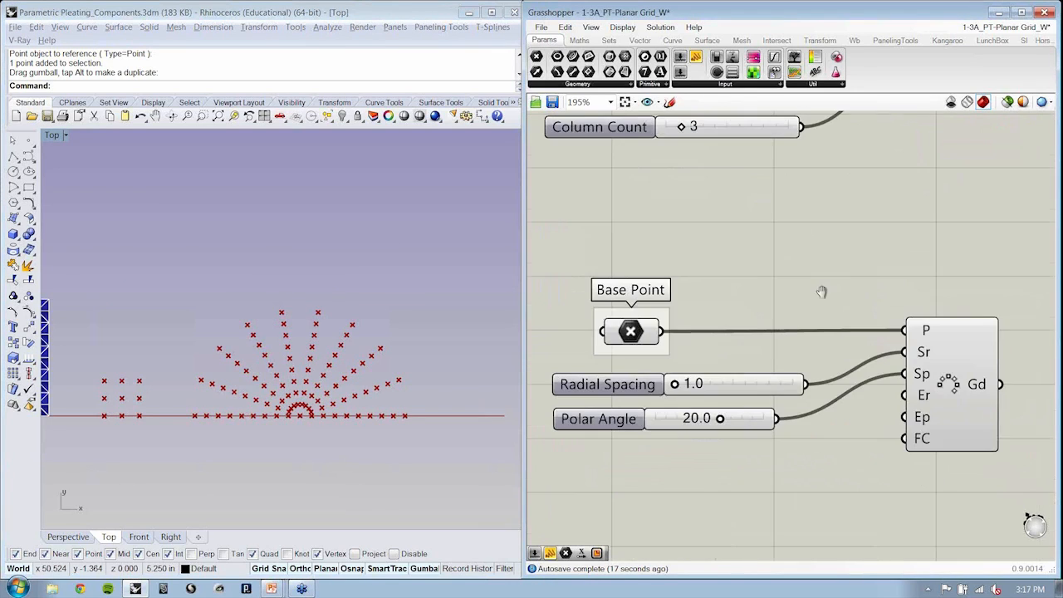
Step: Wire the Radial Count slider (8) and Polar Count slider (10) into the polar array
{"action": "scroll", "scroll_direction": "down", "scroll_amount": 3}
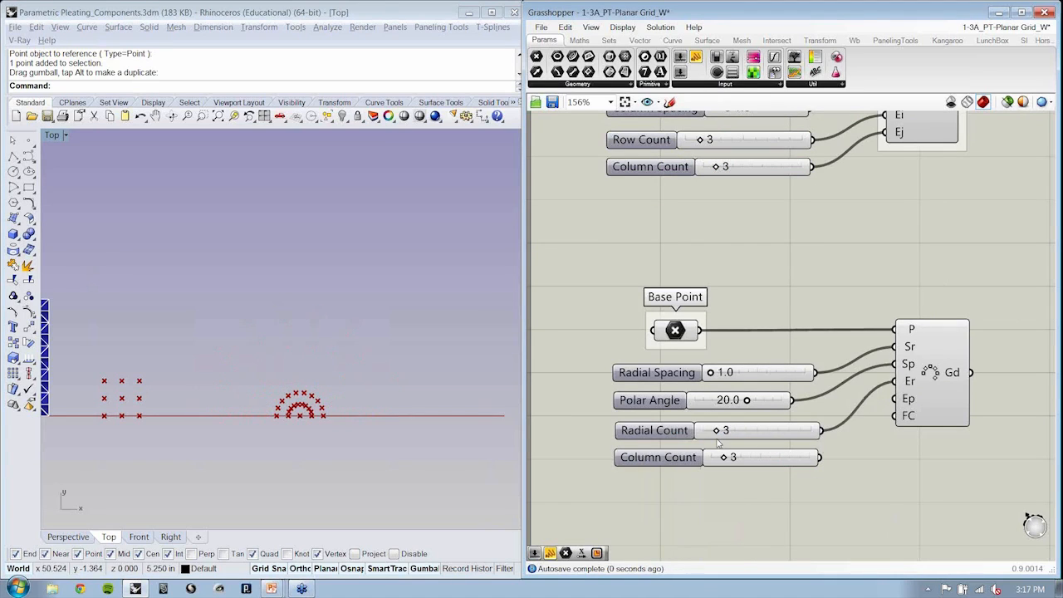
{"action": "left_click_drag", "start_coordinate": [726, 430], "coordinate": [781, 430]}
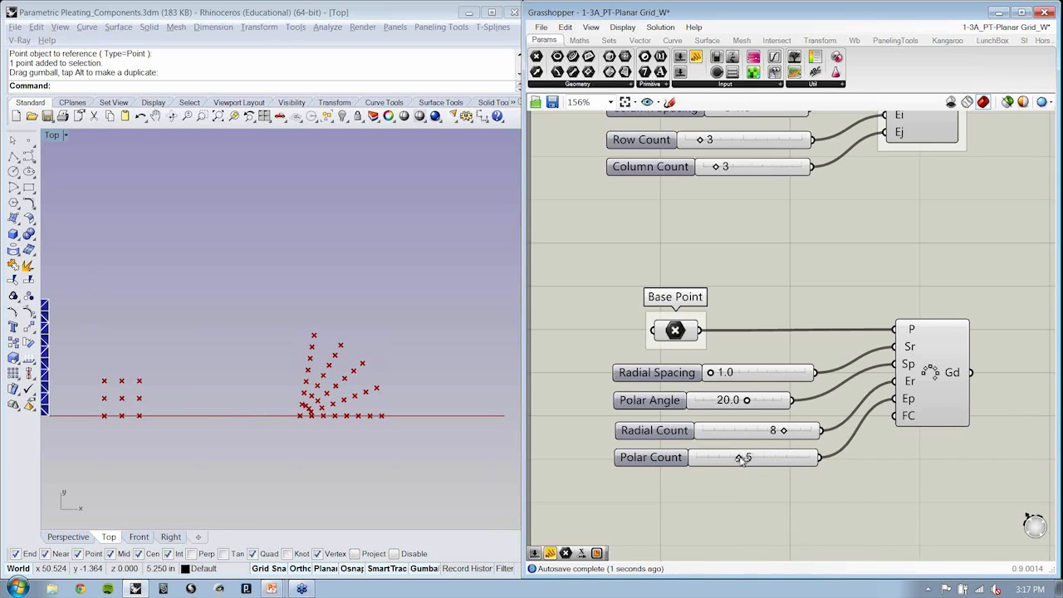
{"action": "left_click_drag", "start_coordinate": [743, 456], "coordinate": [810, 457]}
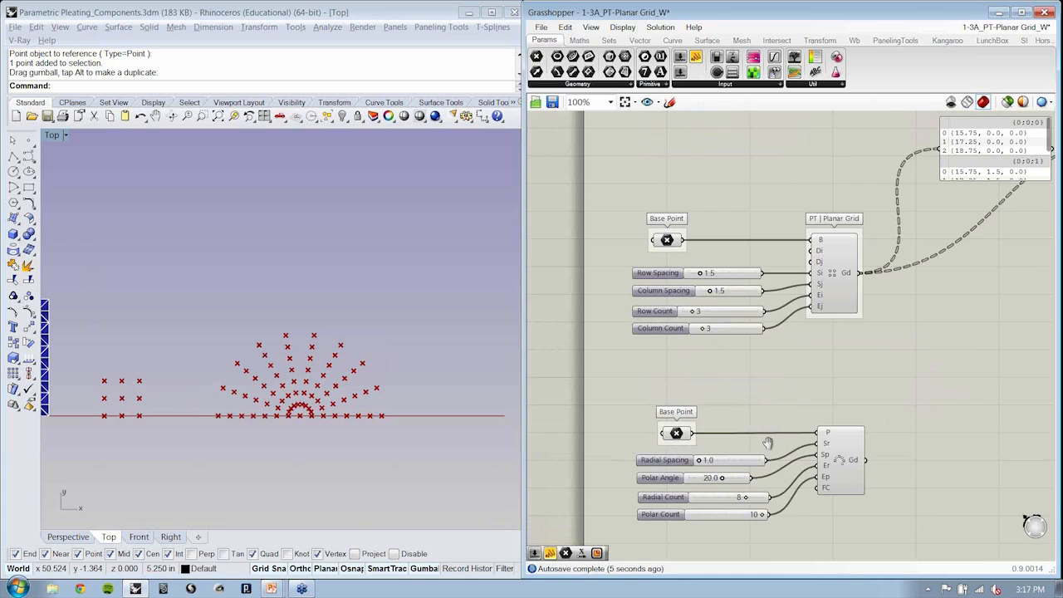
Step: Name the polar array group 'PT | Polar Array'
{"action": "left_click", "coordinate": [564, 26]}
{"action": "type", "text": "PT"}
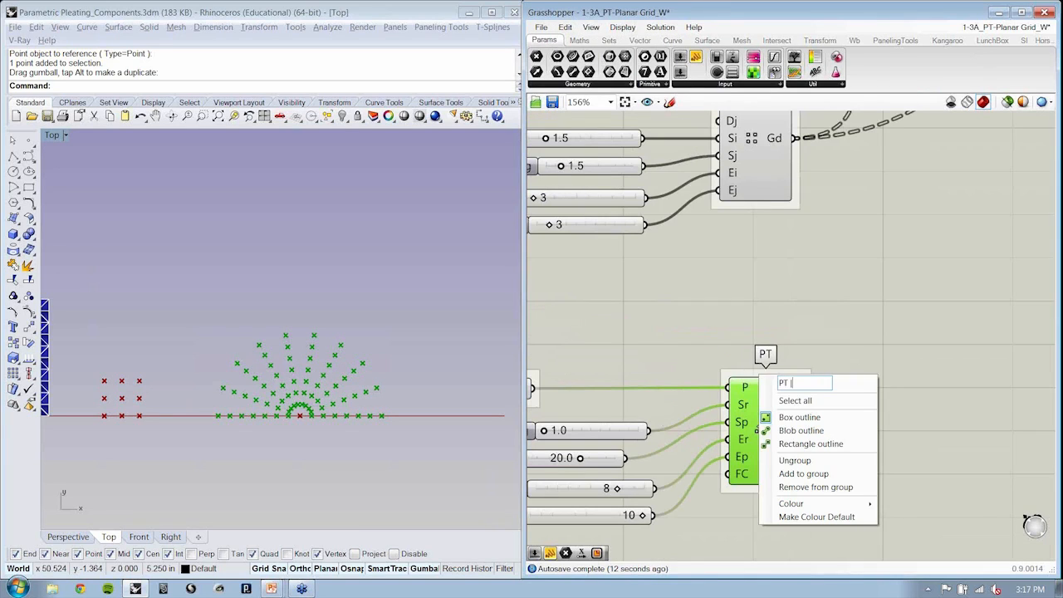
{"action": "type", "text": "Polar Ar"}
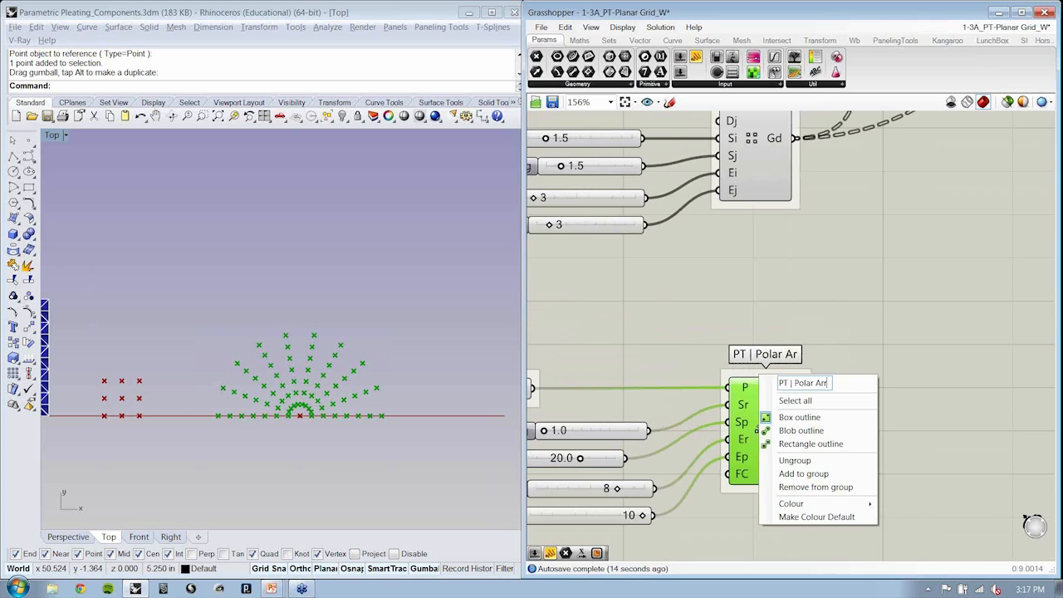
{"action": "left_click", "coordinate": [919, 213]}
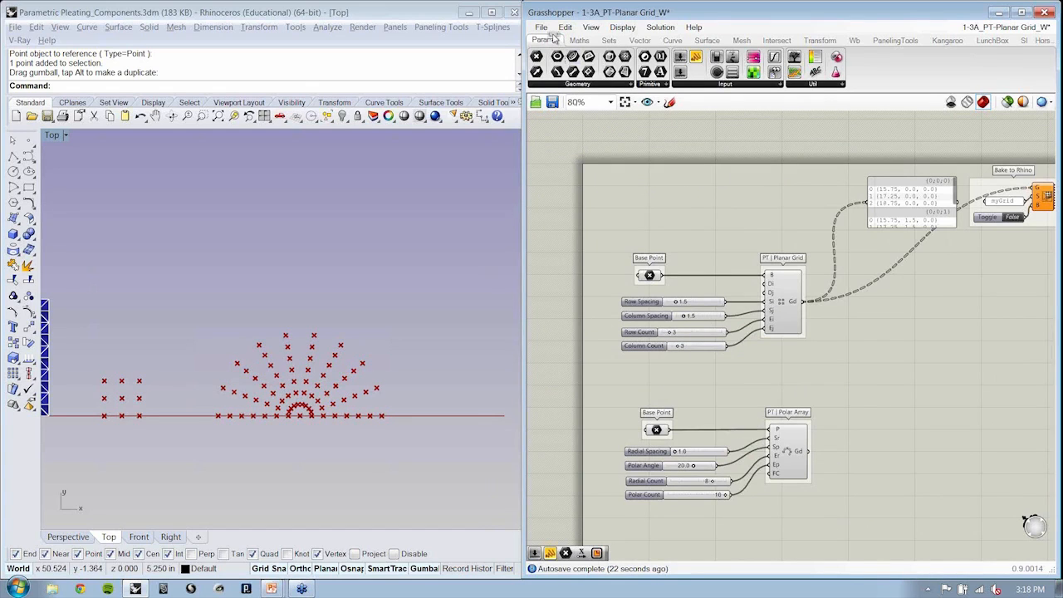
Step: Save the definition as '1-3B_PT-Polar_Grid_W.gh'
{"action": "left_click", "coordinate": [541, 26]}
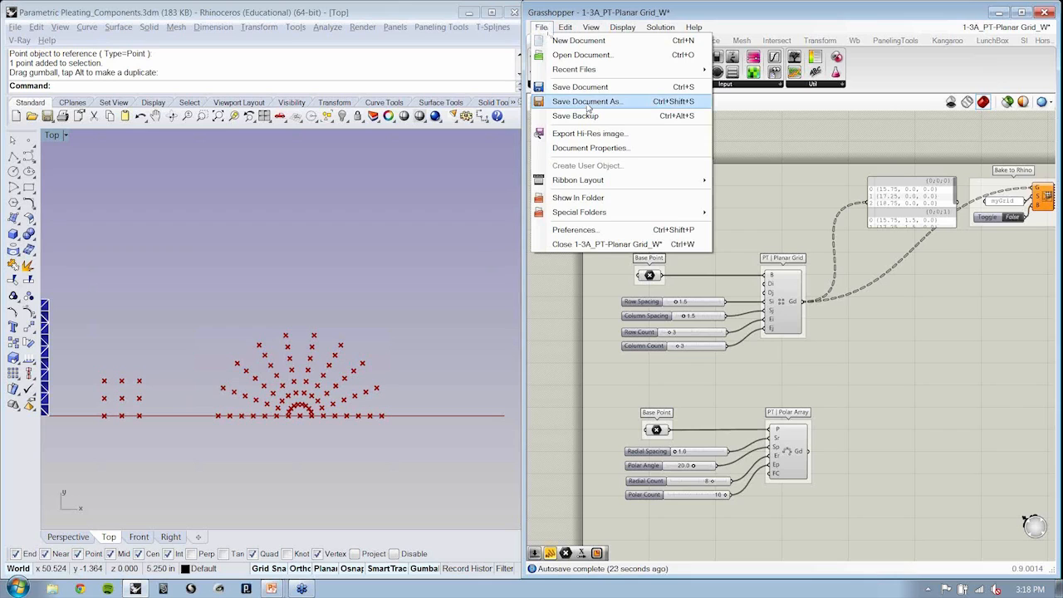
{"action": "left_click", "coordinate": [586, 100]}
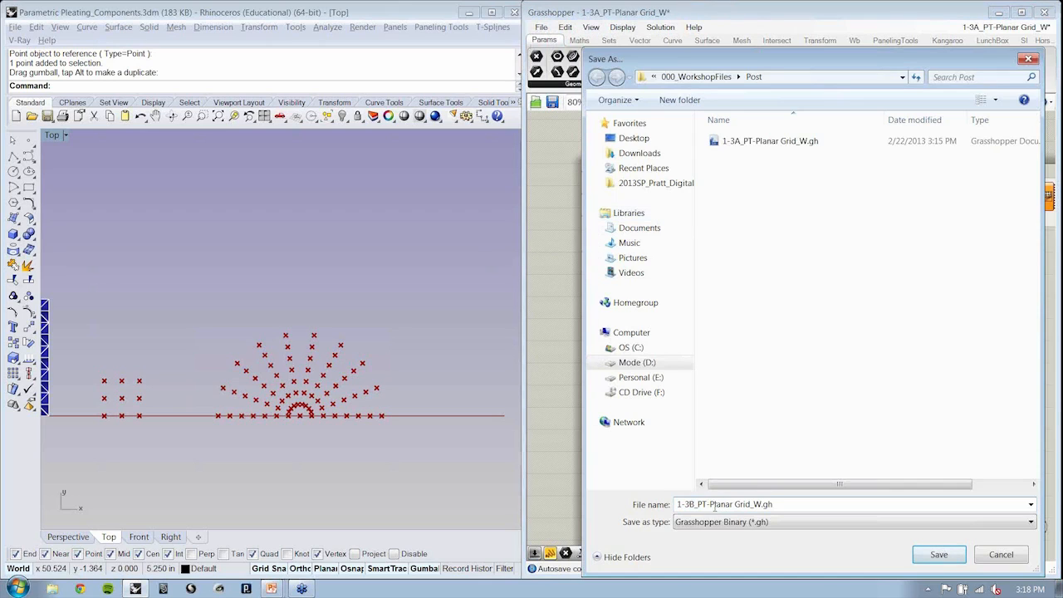
{"action": "double_click", "coordinate": [720, 504]}
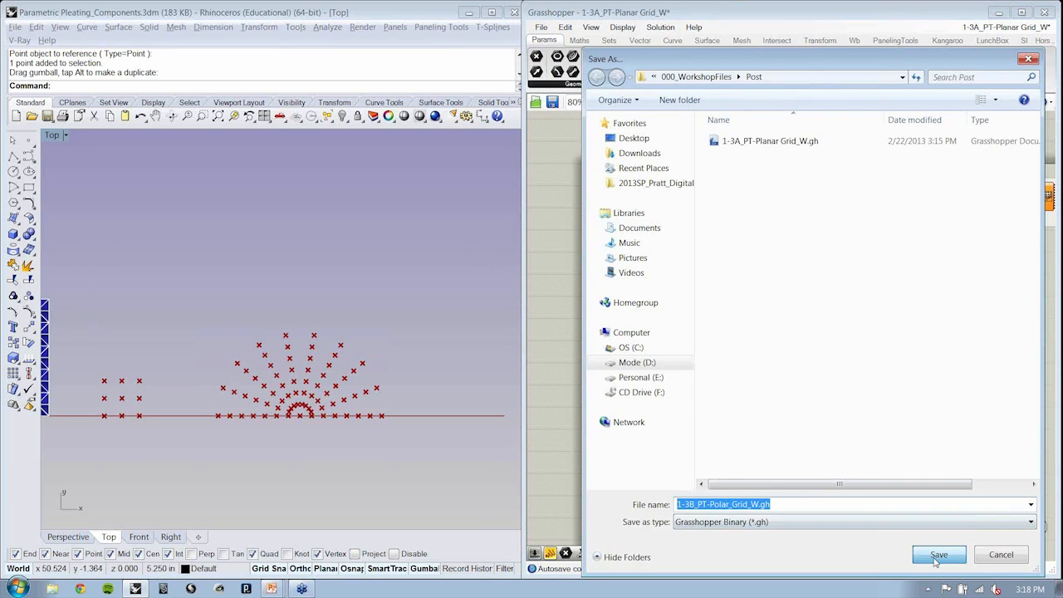
{"action": "left_click", "coordinate": [938, 553]}
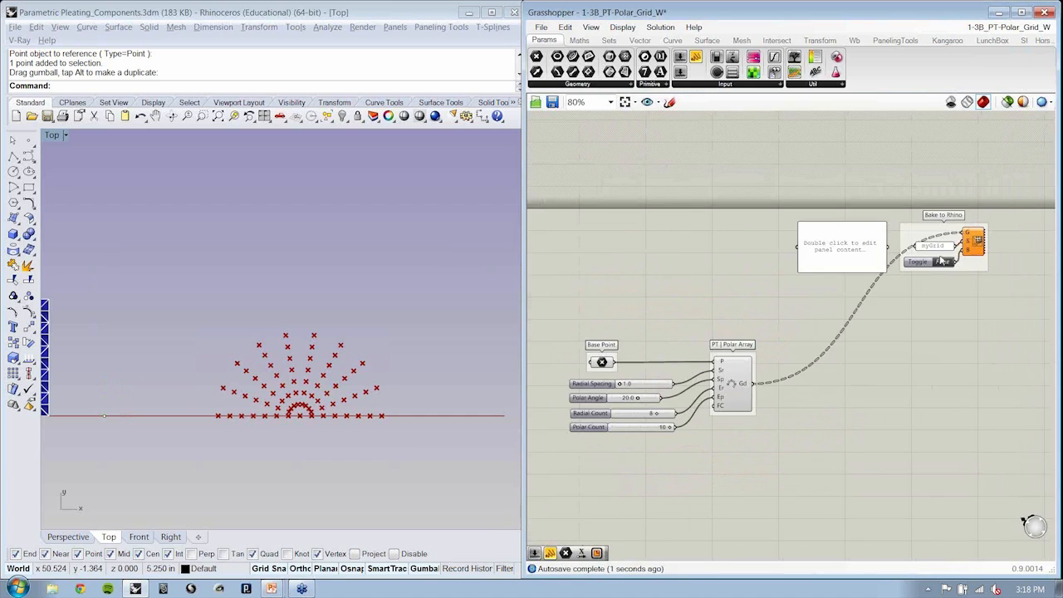
Step: Connect the Polar Array grid output to the panel beside Bake to Rhino
{"action": "left_click", "coordinate": [917, 261]}
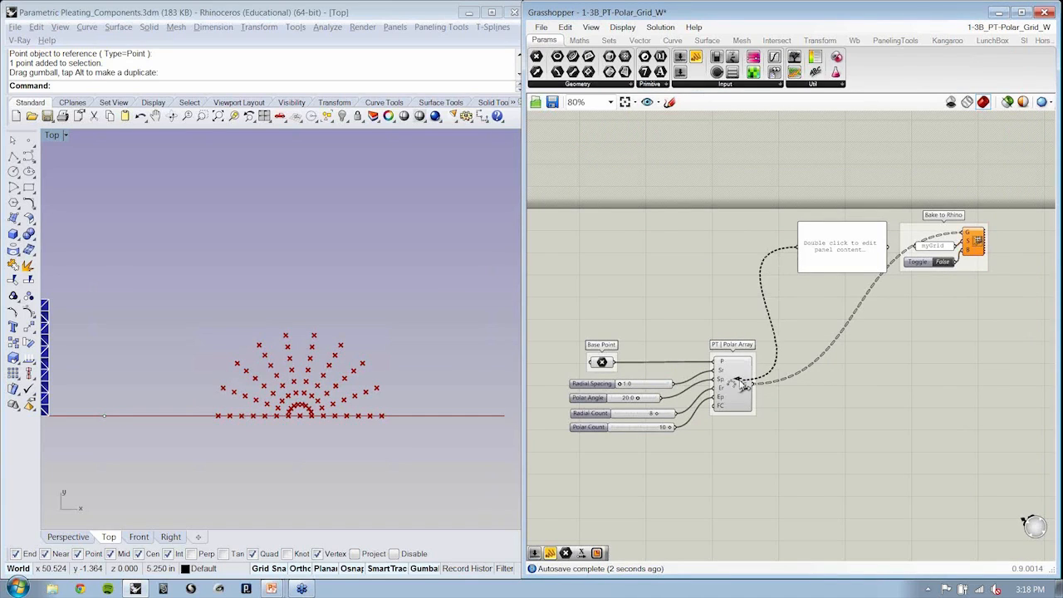